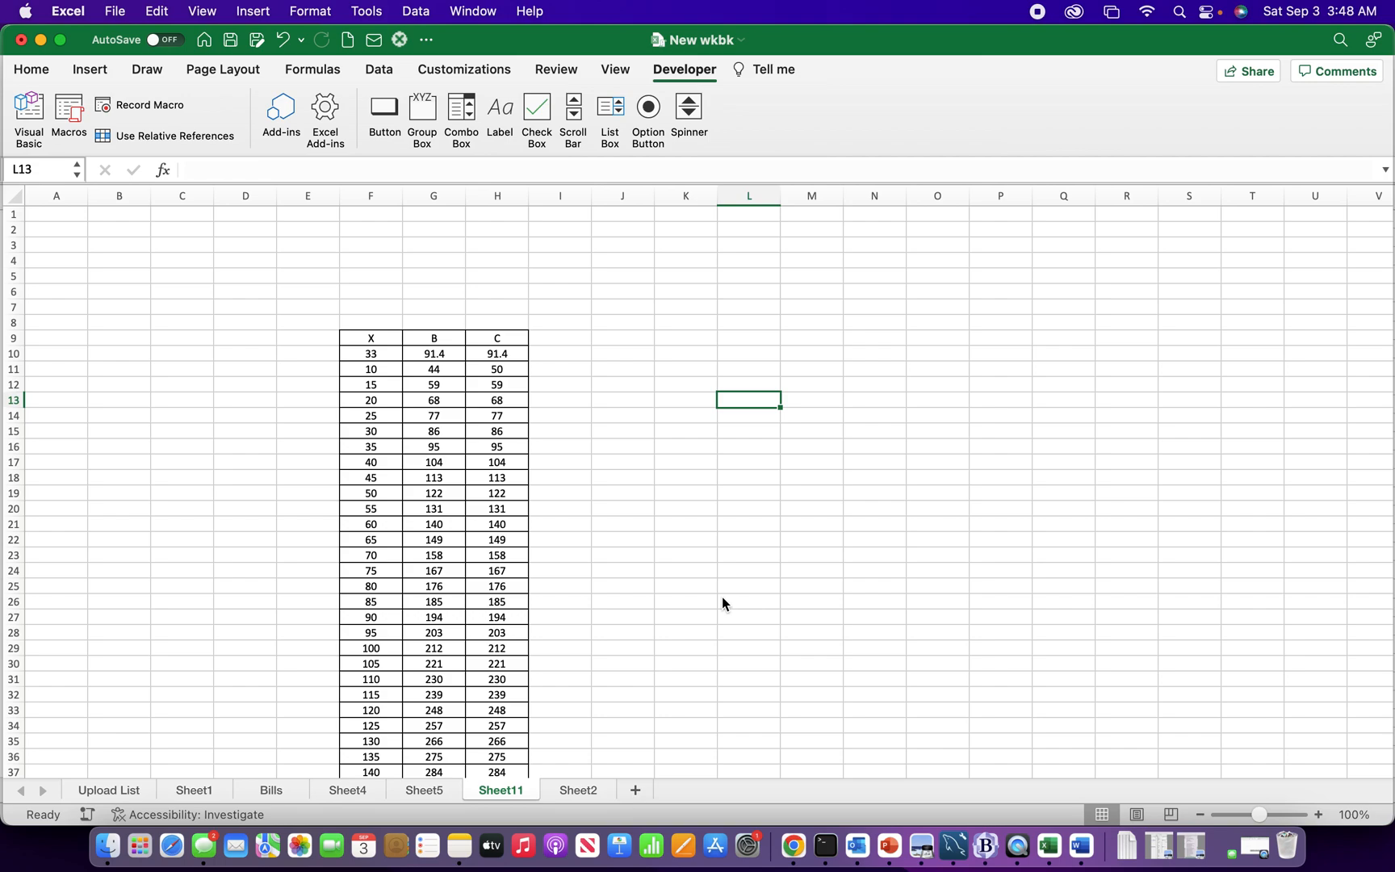
{"action": "mouse_move", "coordinate": [206, 644]}
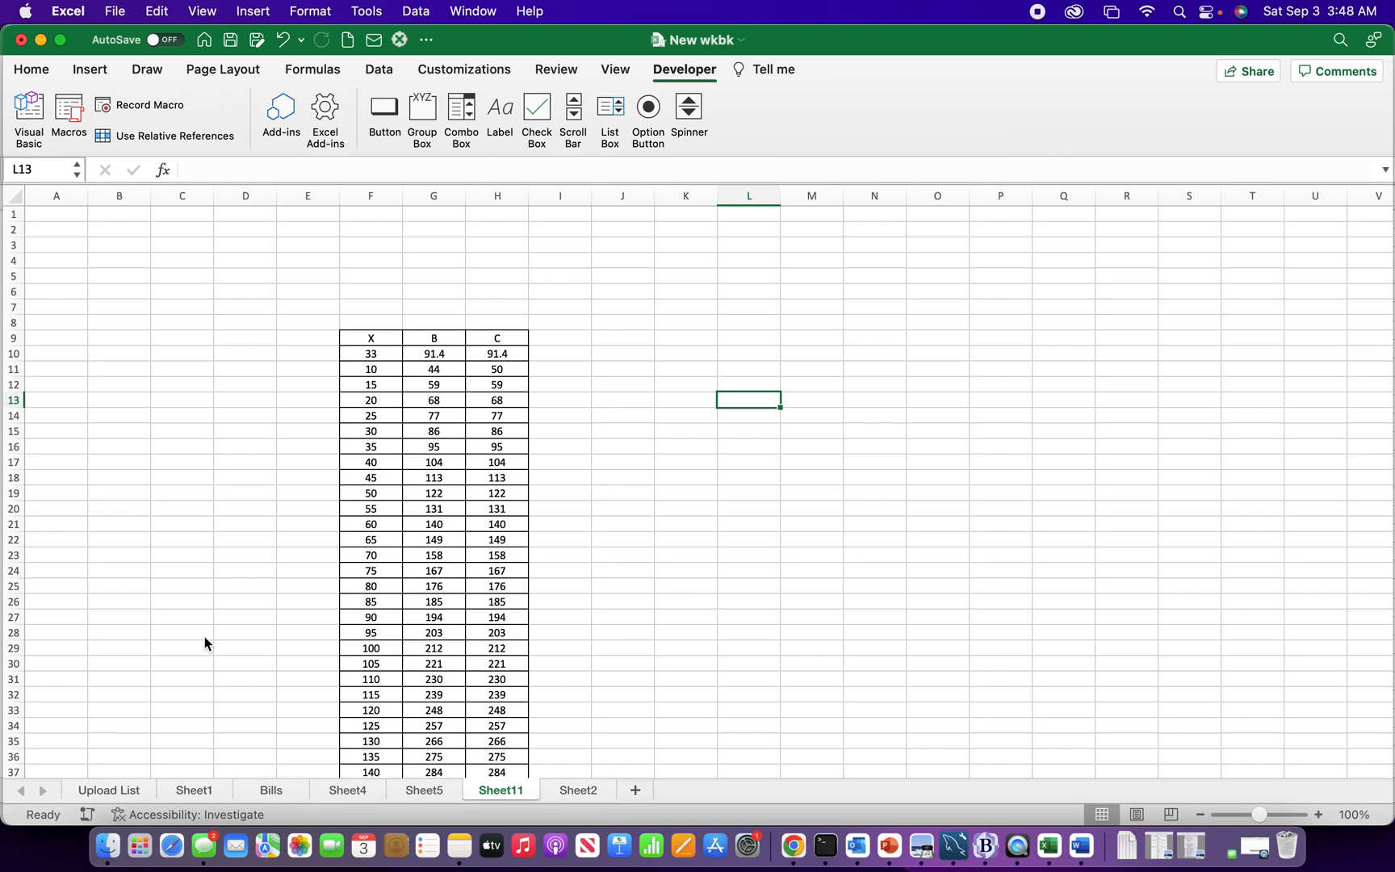
Select cell B32 before starting the macro recording
{"action": "left_click", "coordinate": [117, 695]}
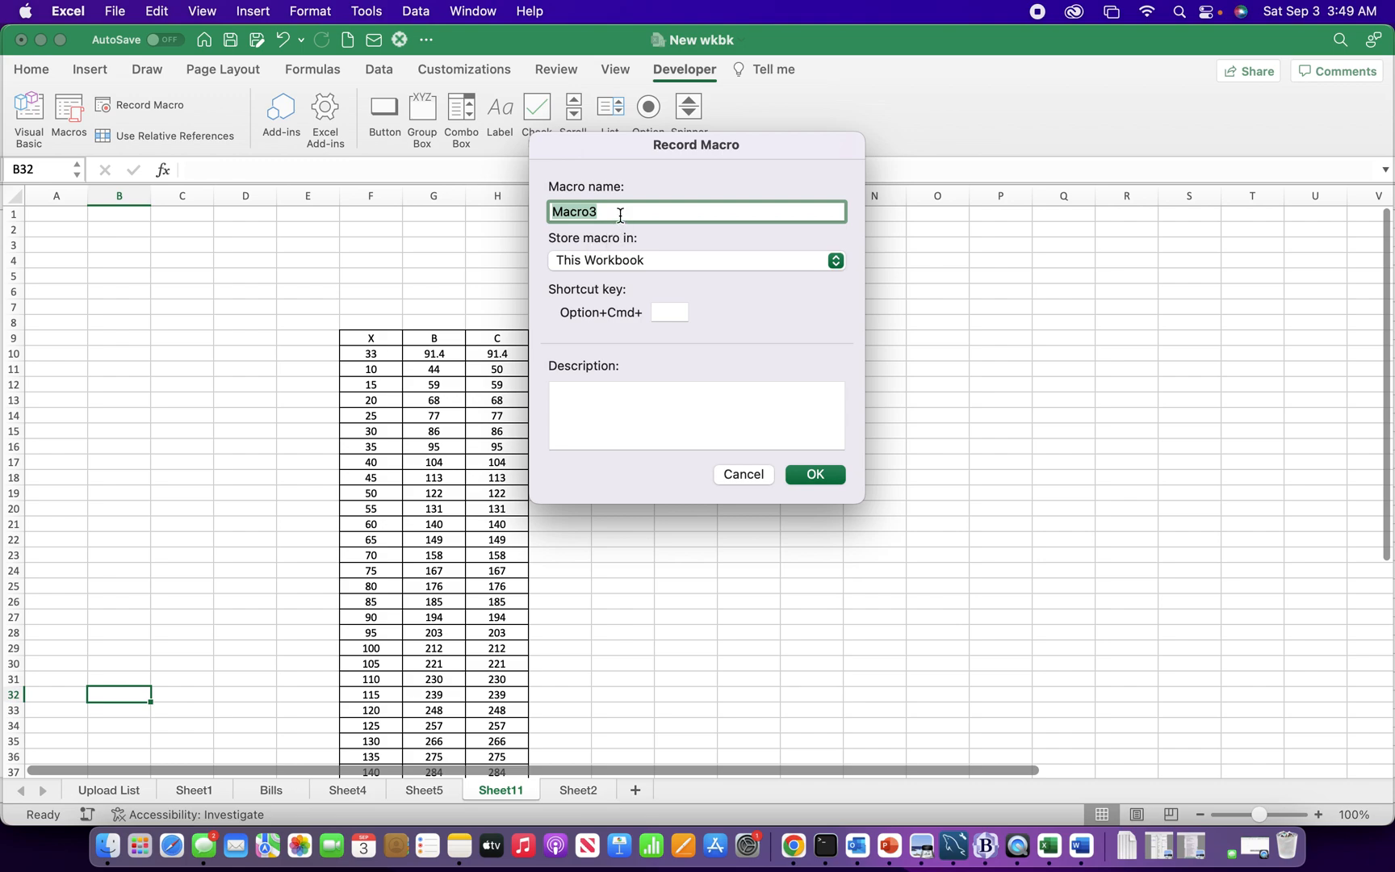
Name the macro 'insertcolumn', store it in this workbook, and start recording
{"action": "type", "text": "M"}
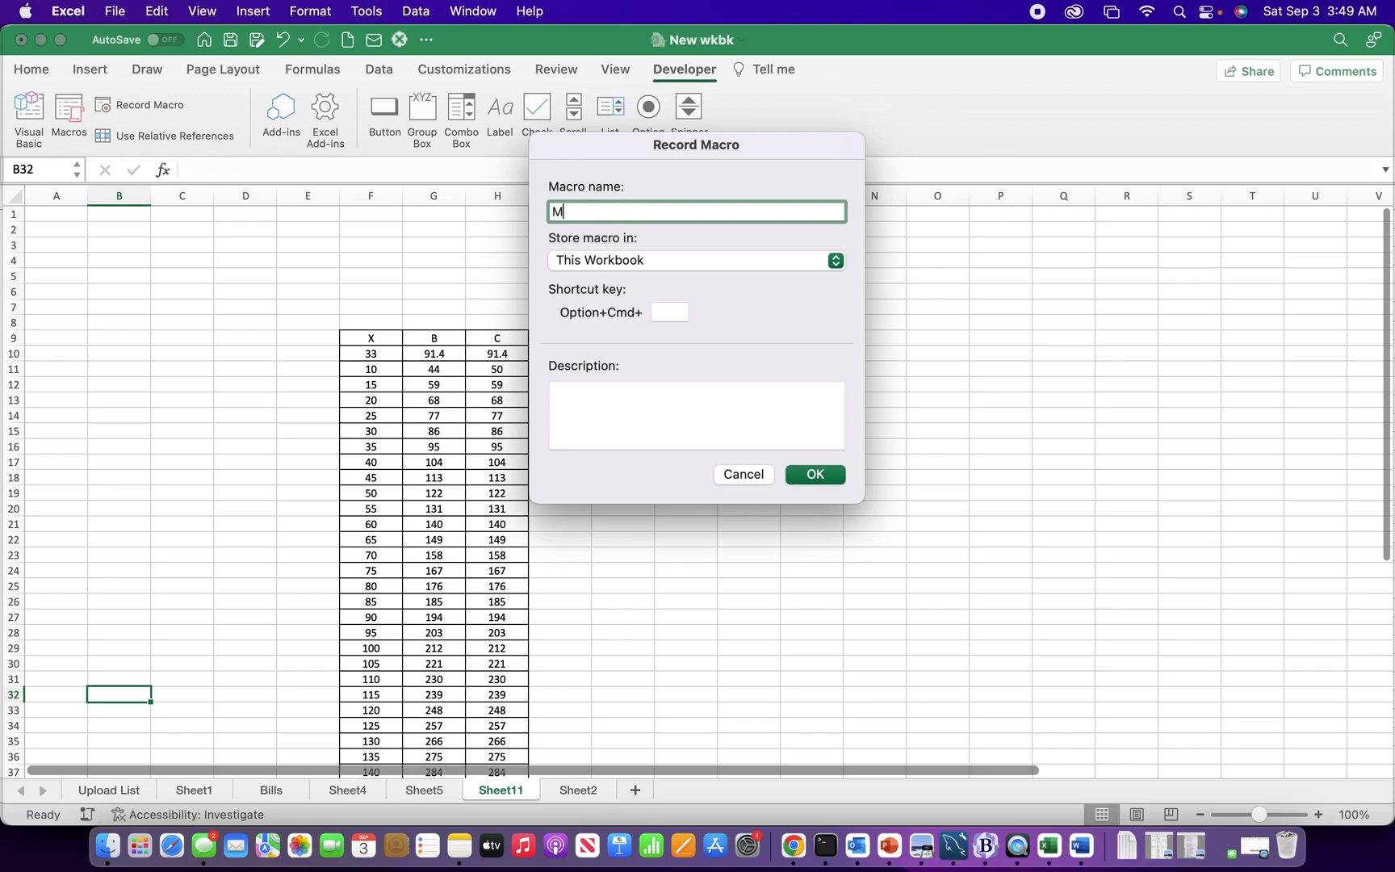
{"action": "key", "text": "Backspace"}
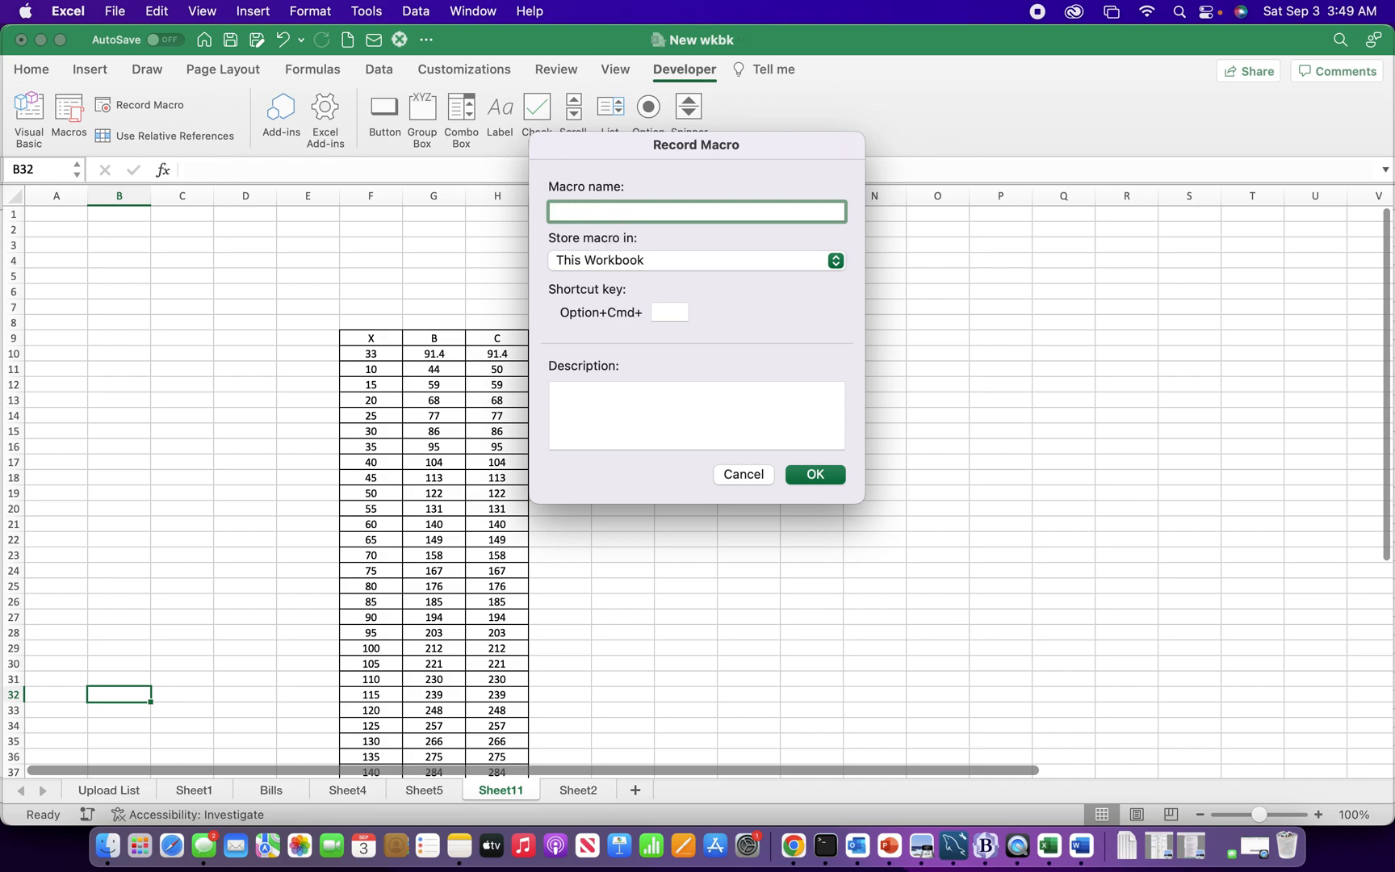
{"action": "type", "text": "inset"}
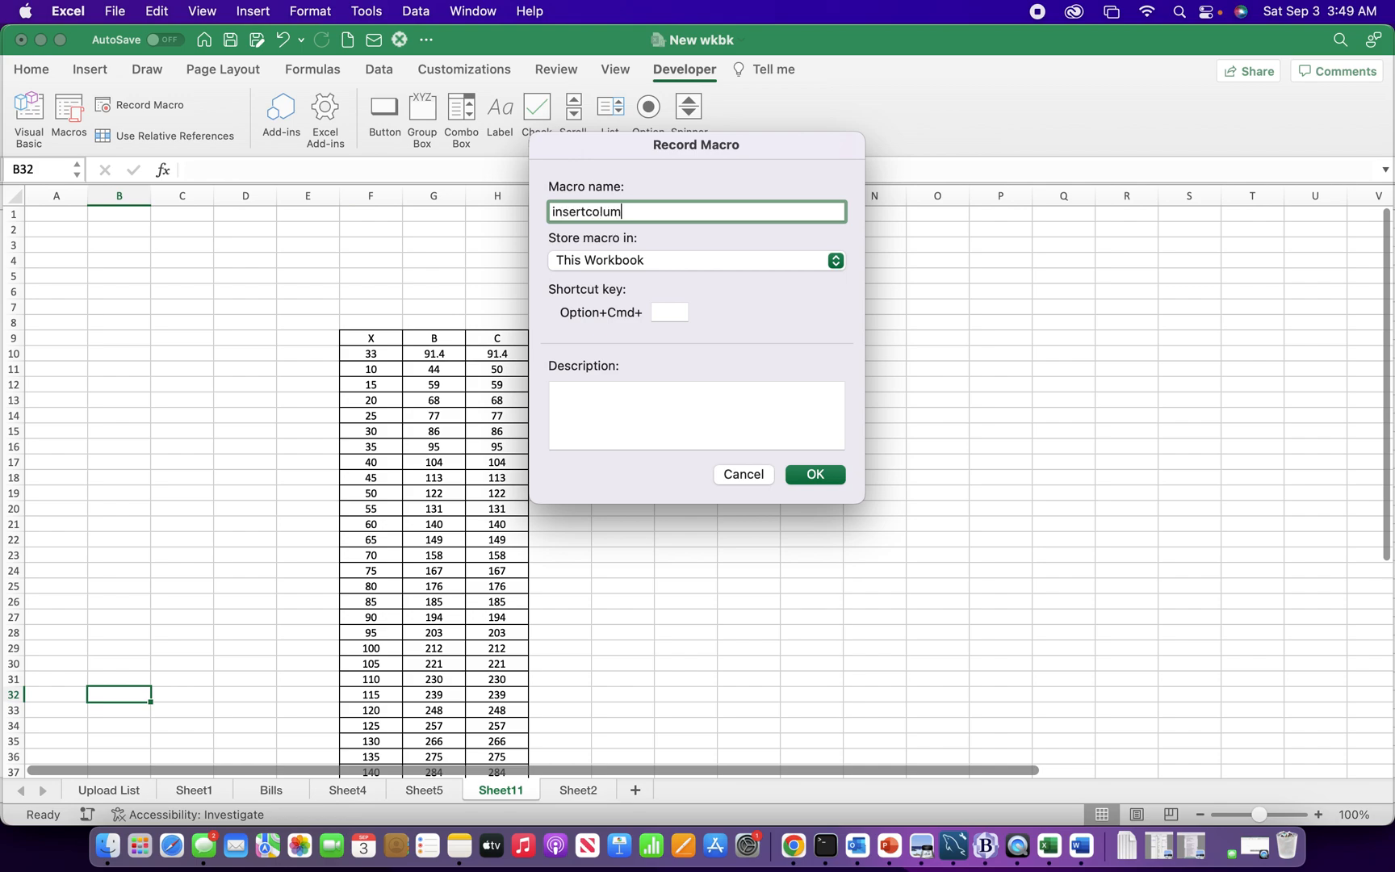
{"action": "type", "text": "n"}
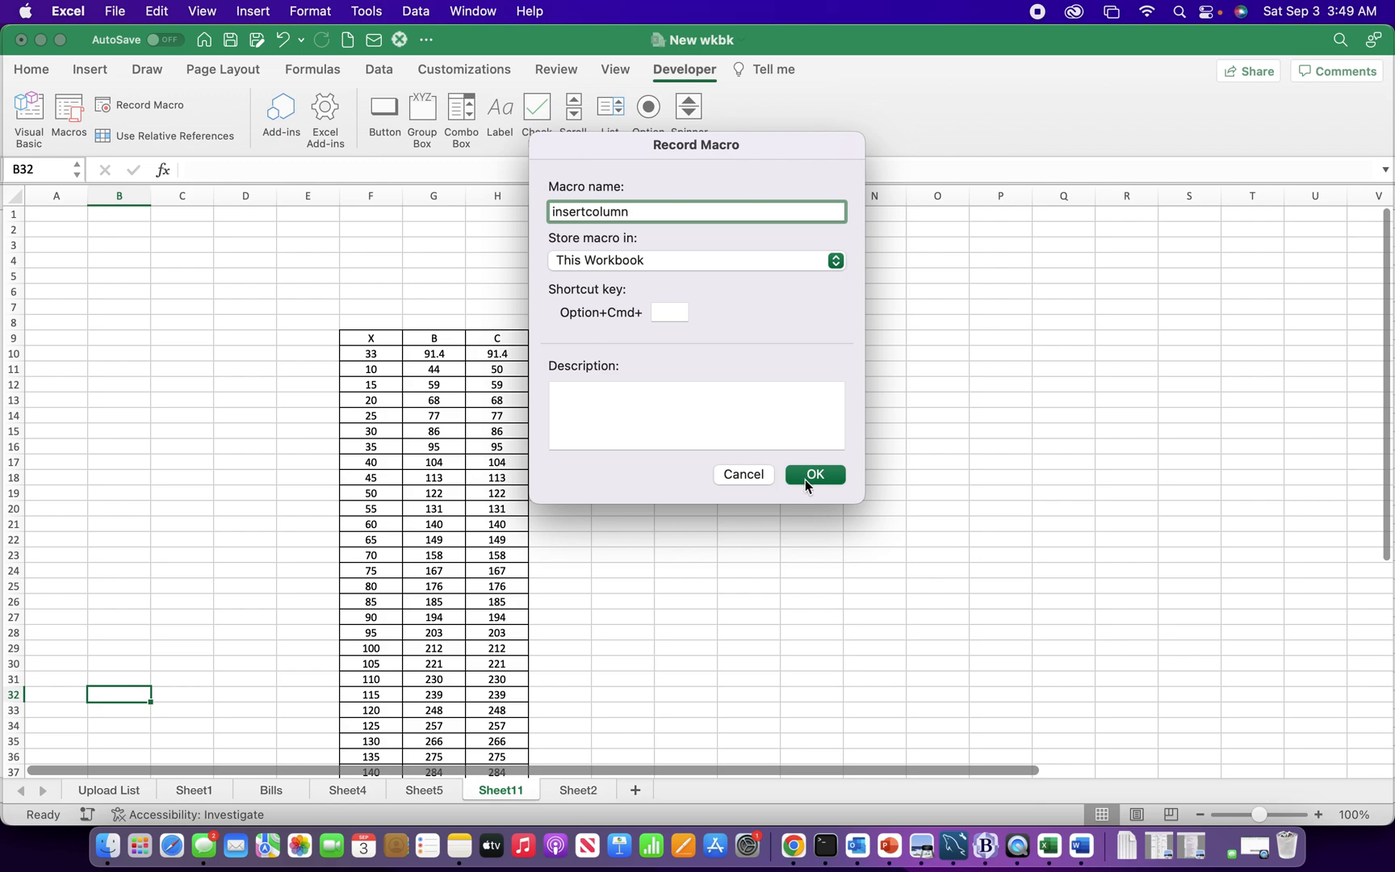
{"action": "left_click", "coordinate": [815, 474]}
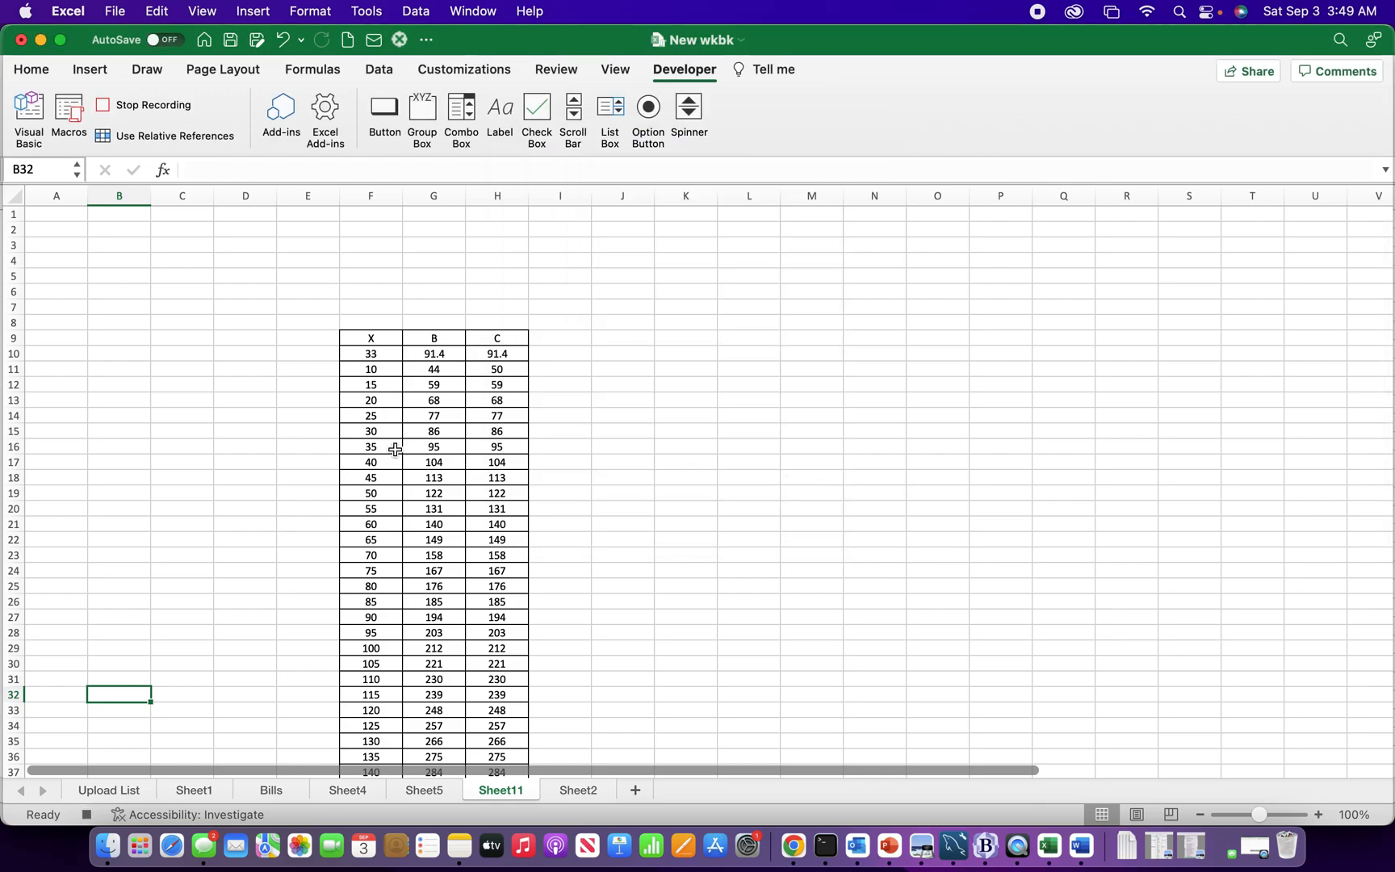
{"action": "mouse_move", "coordinate": [330, 257]}
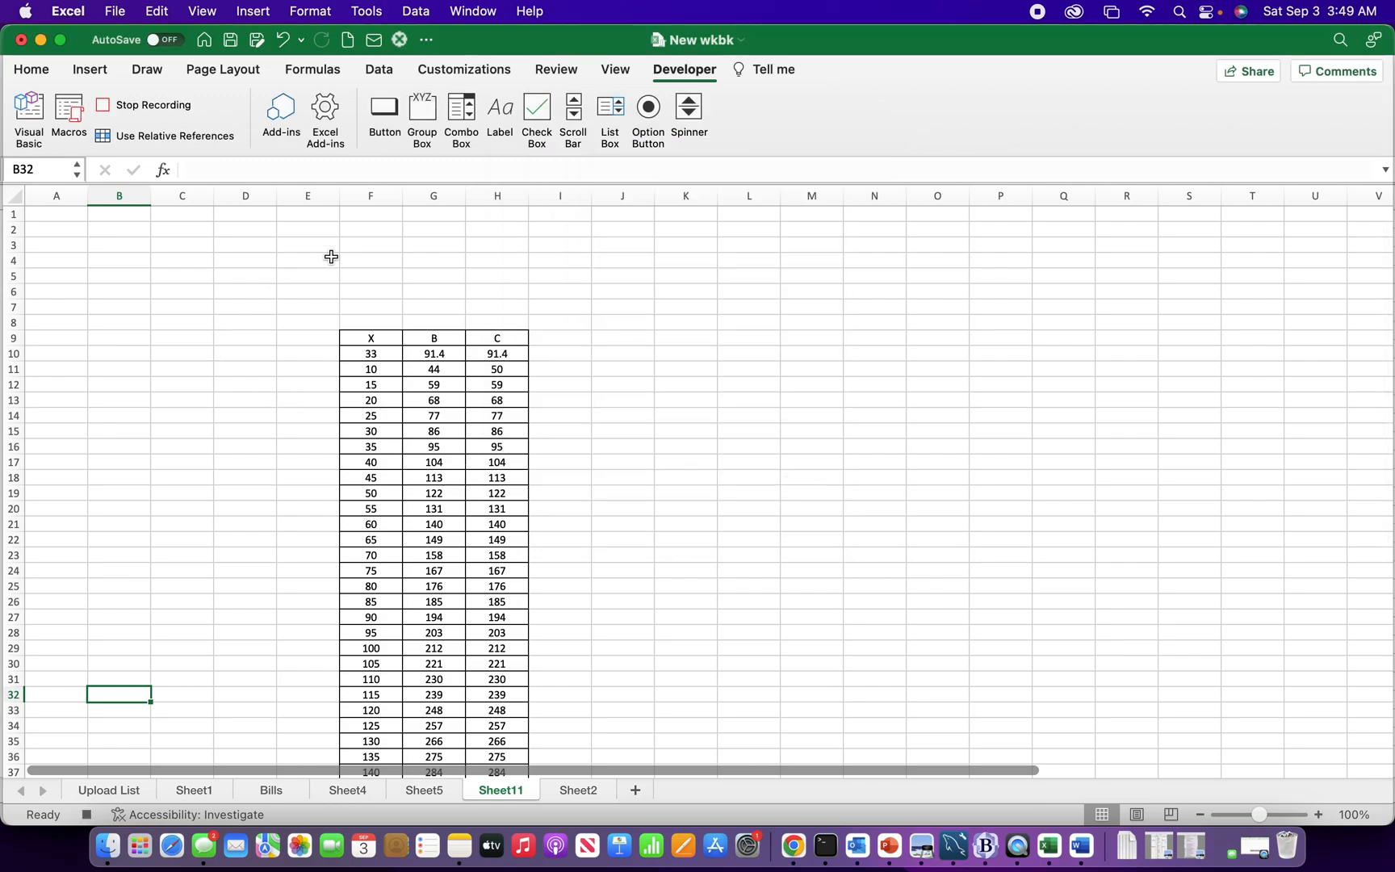
{"action": "mouse_move", "coordinate": [433, 195]}
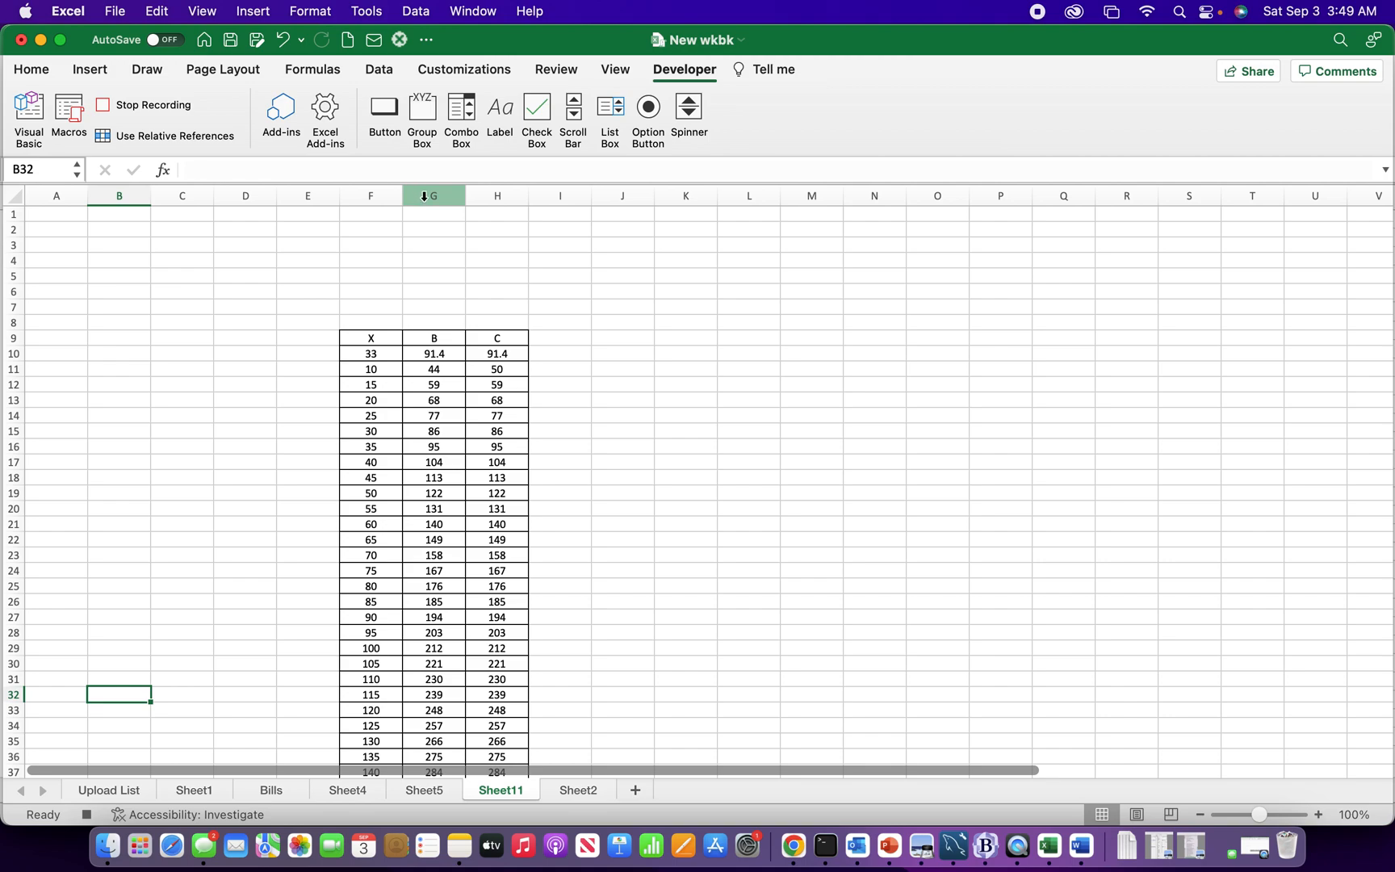
Insert a blank column at column G, shifting the B and C data right
{"action": "left_click", "coordinate": [433, 195]}
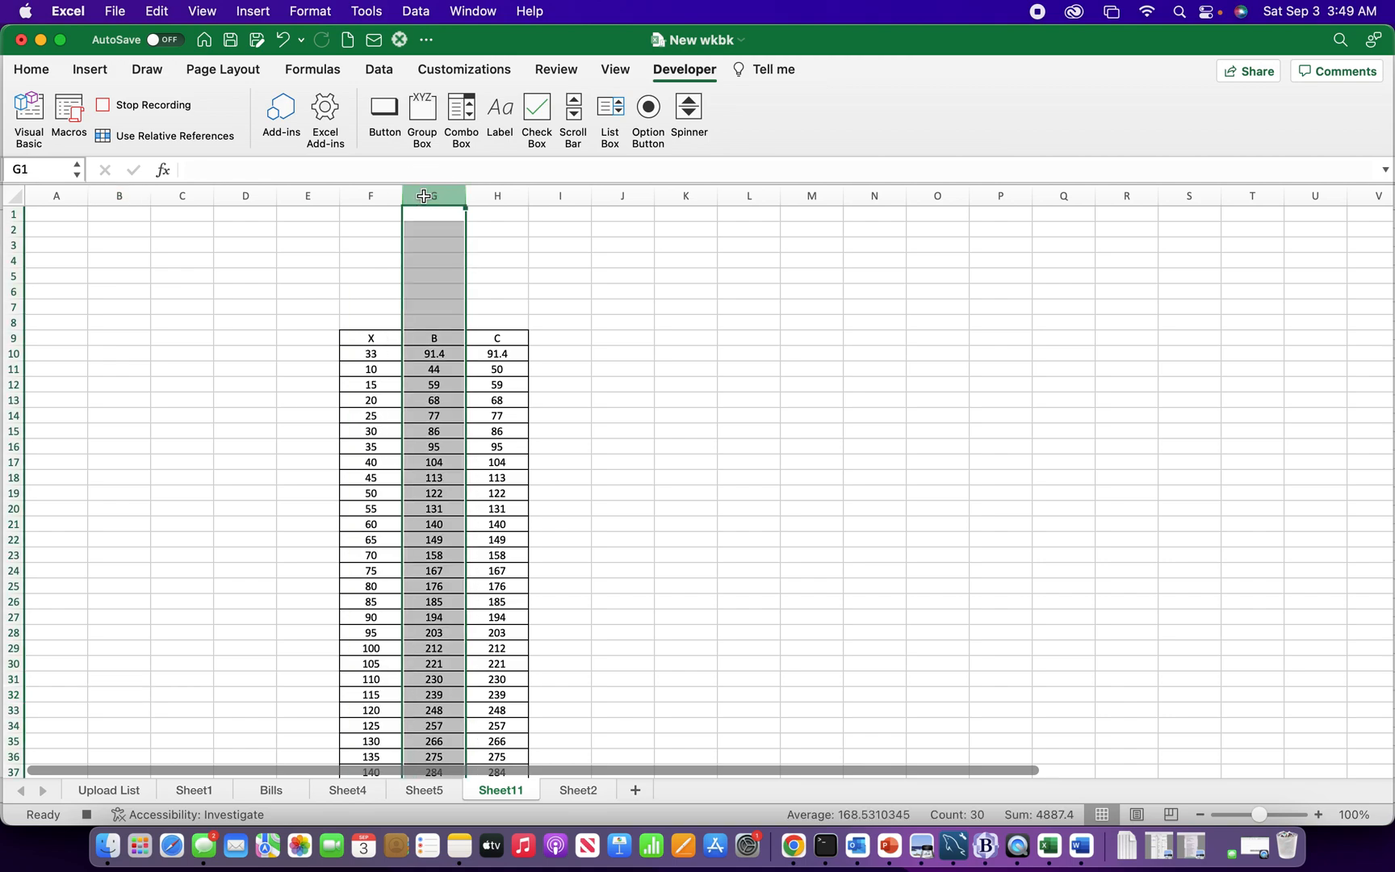
{"action": "right_click", "coordinate": [432, 196]}
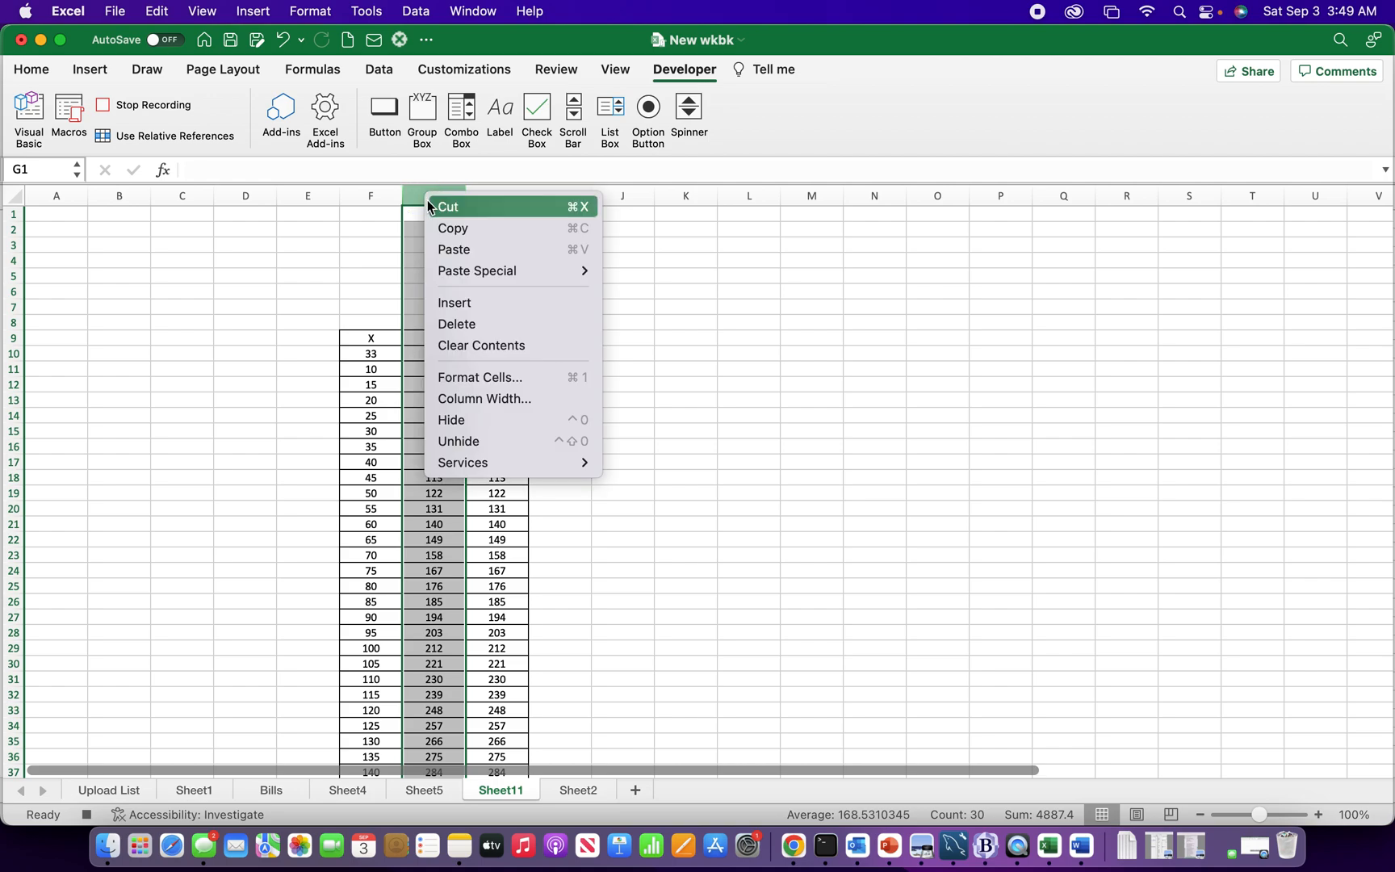
{"action": "left_click", "coordinate": [455, 303]}
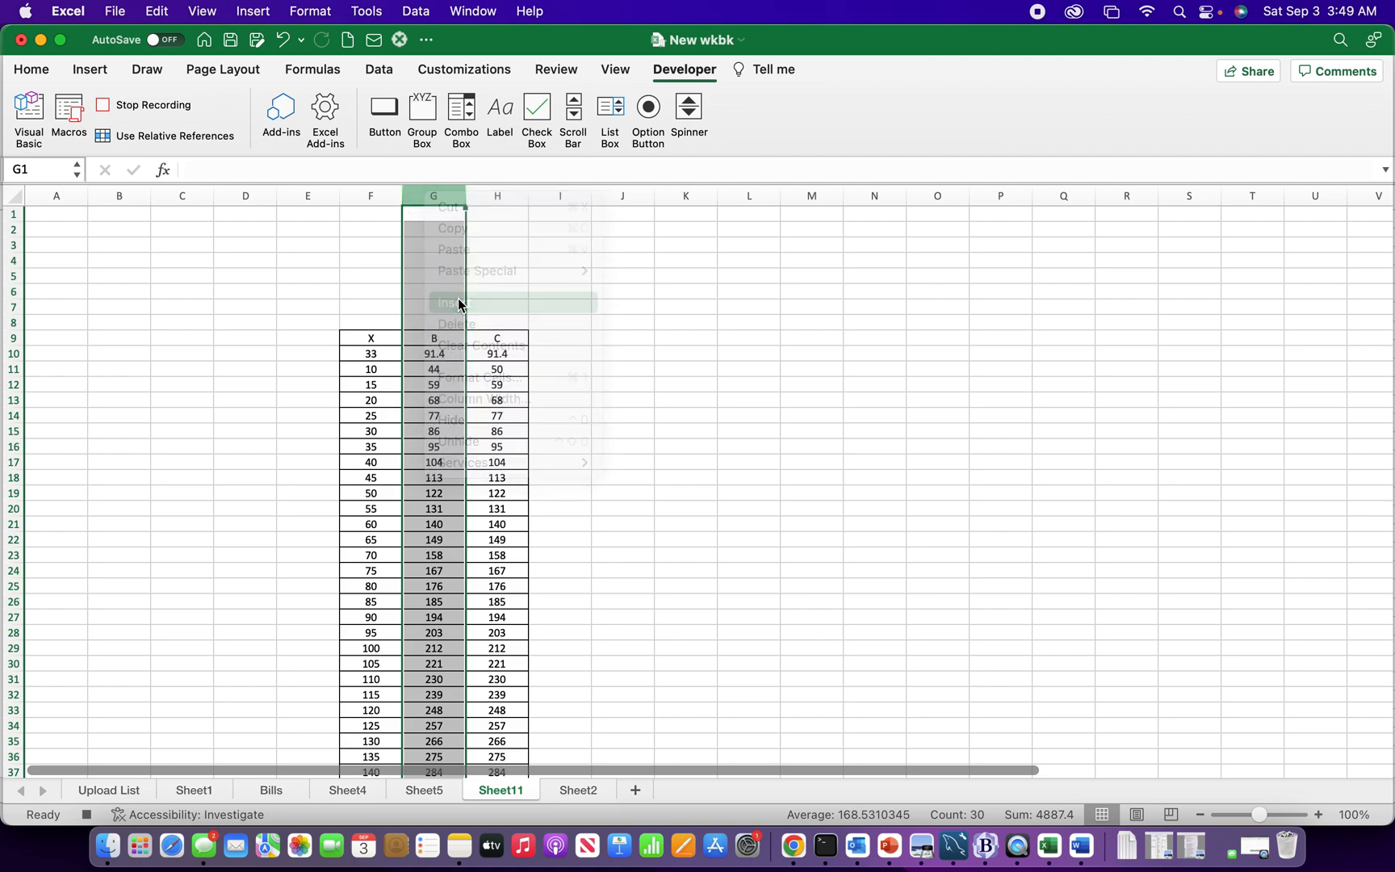
{"action": "left_click", "coordinate": [454, 303]}
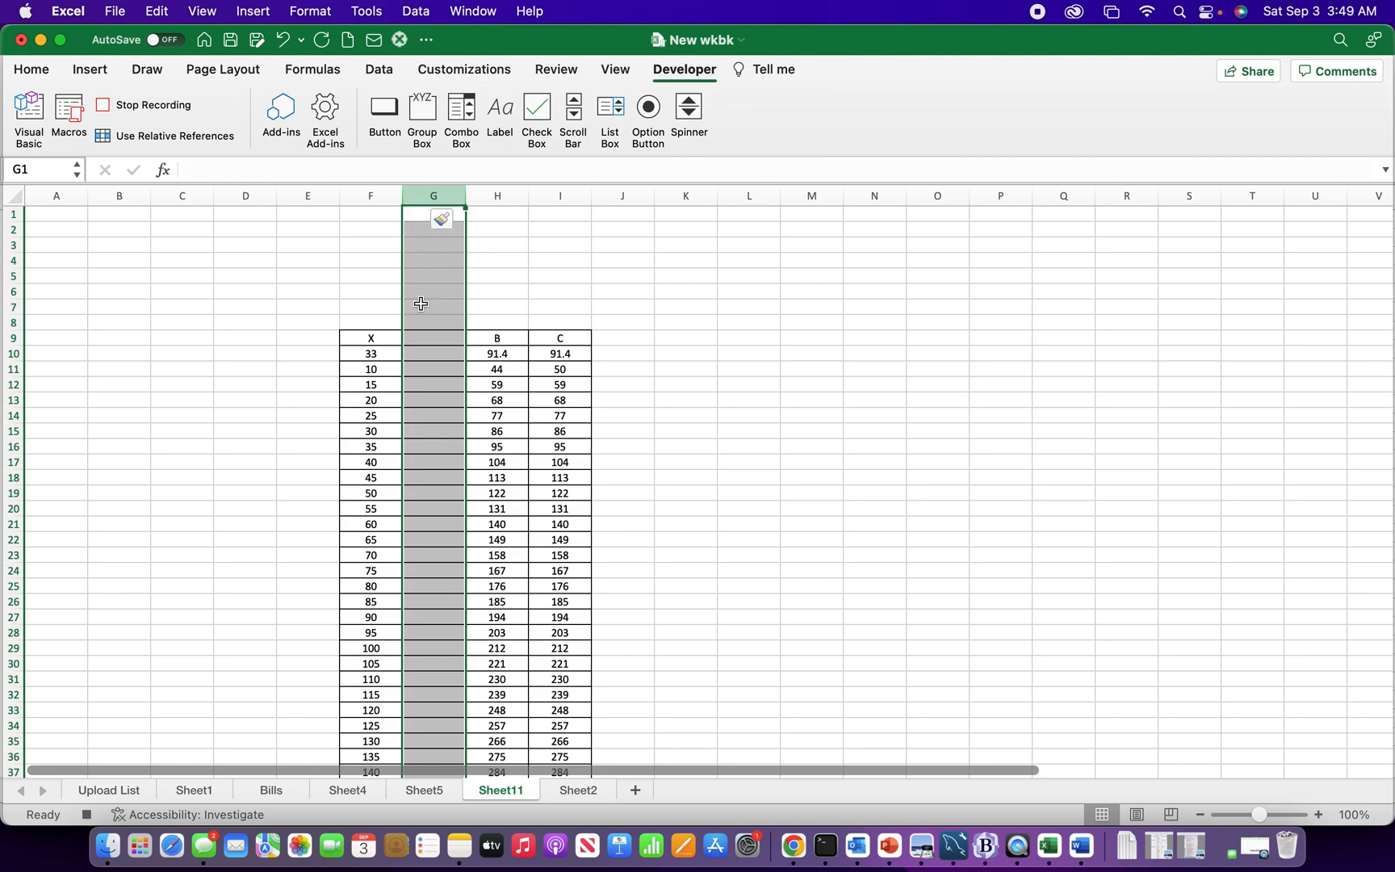
Select cell A1 and stop recording the insertcolumn macro
{"action": "left_click", "coordinate": [56, 213]}
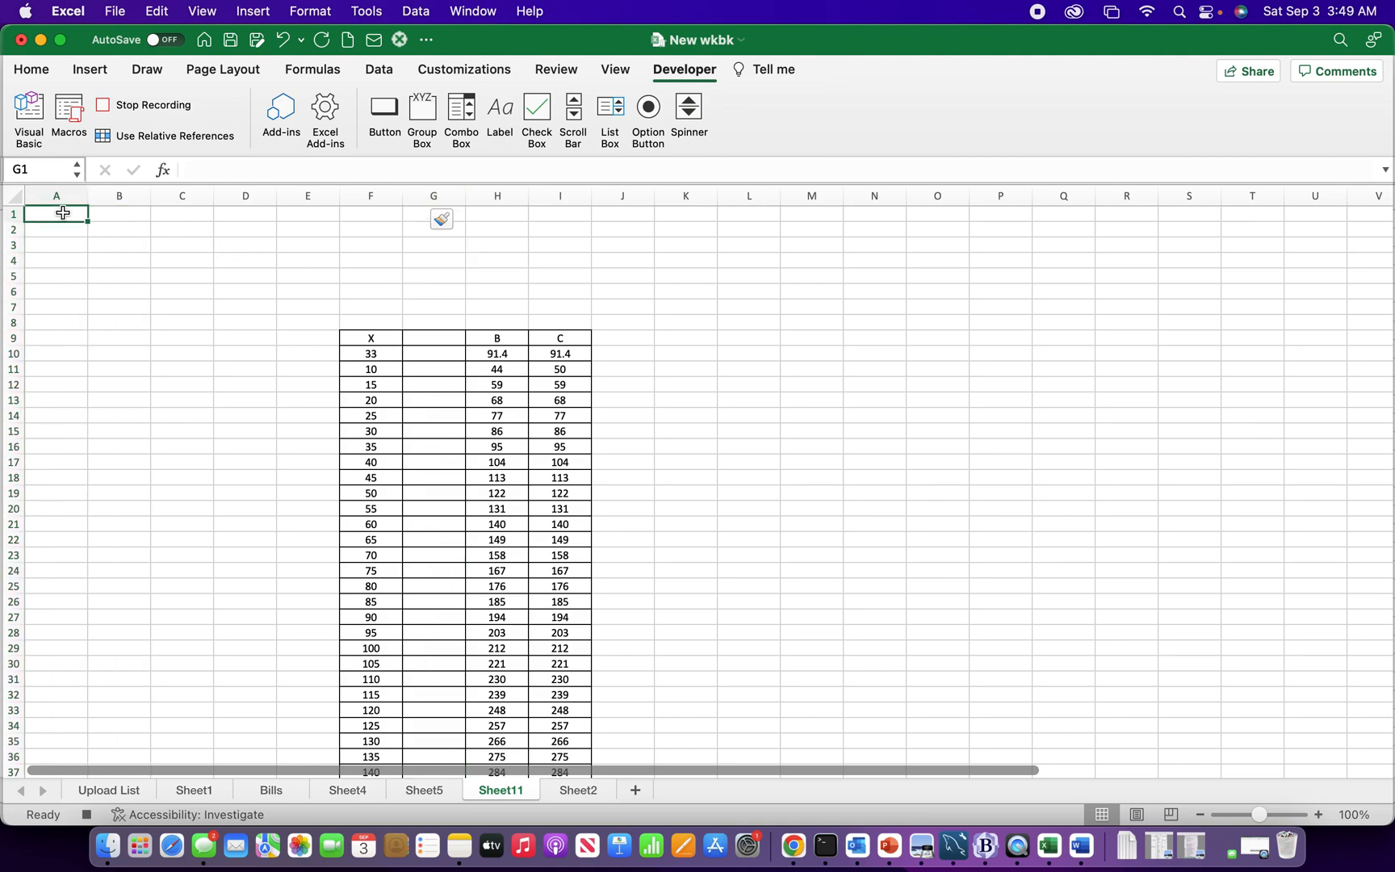
{"action": "left_click", "coordinate": [56, 213]}
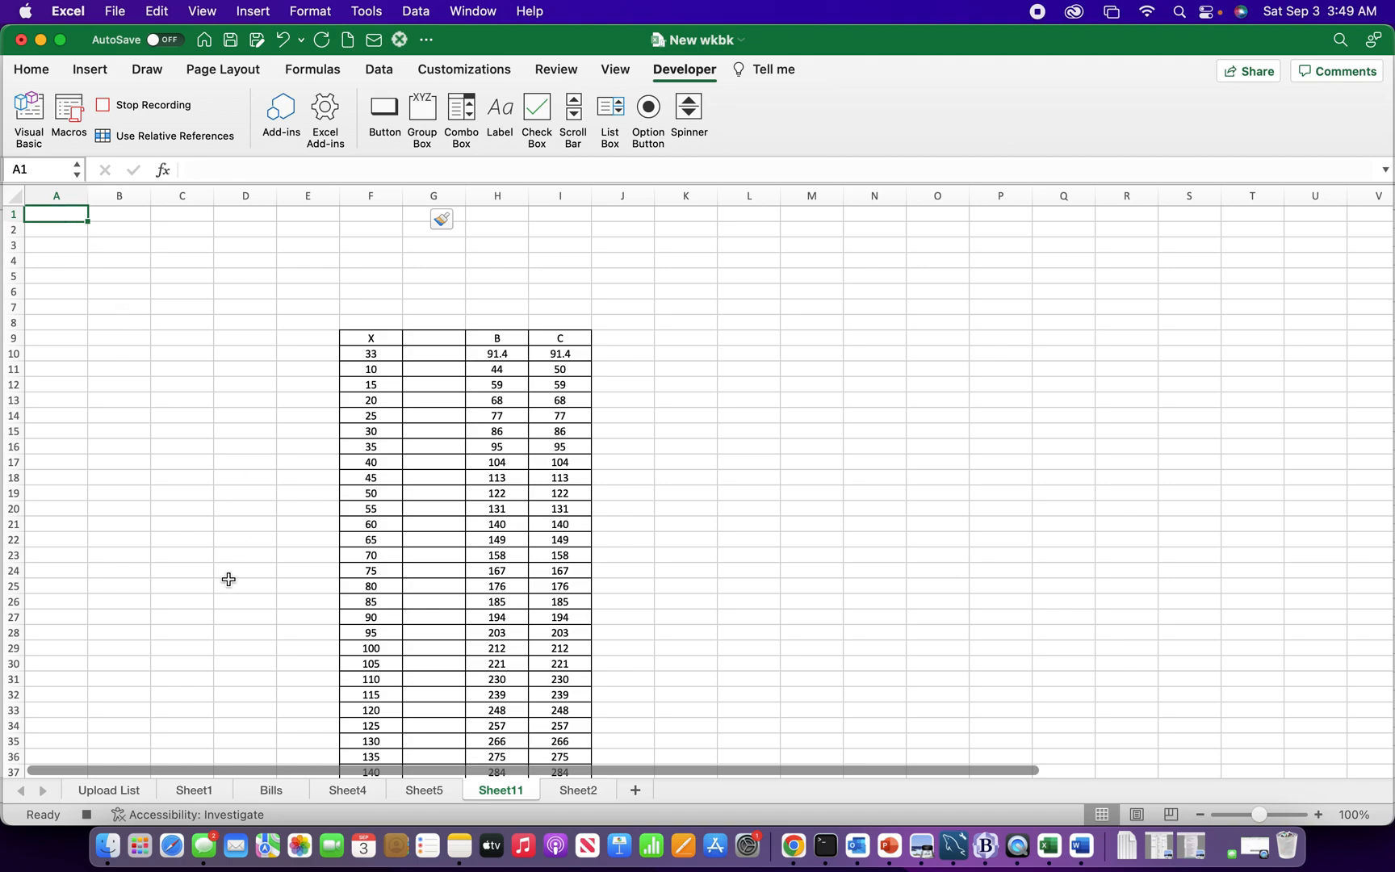
{"action": "left_click", "coordinate": [81, 815]}
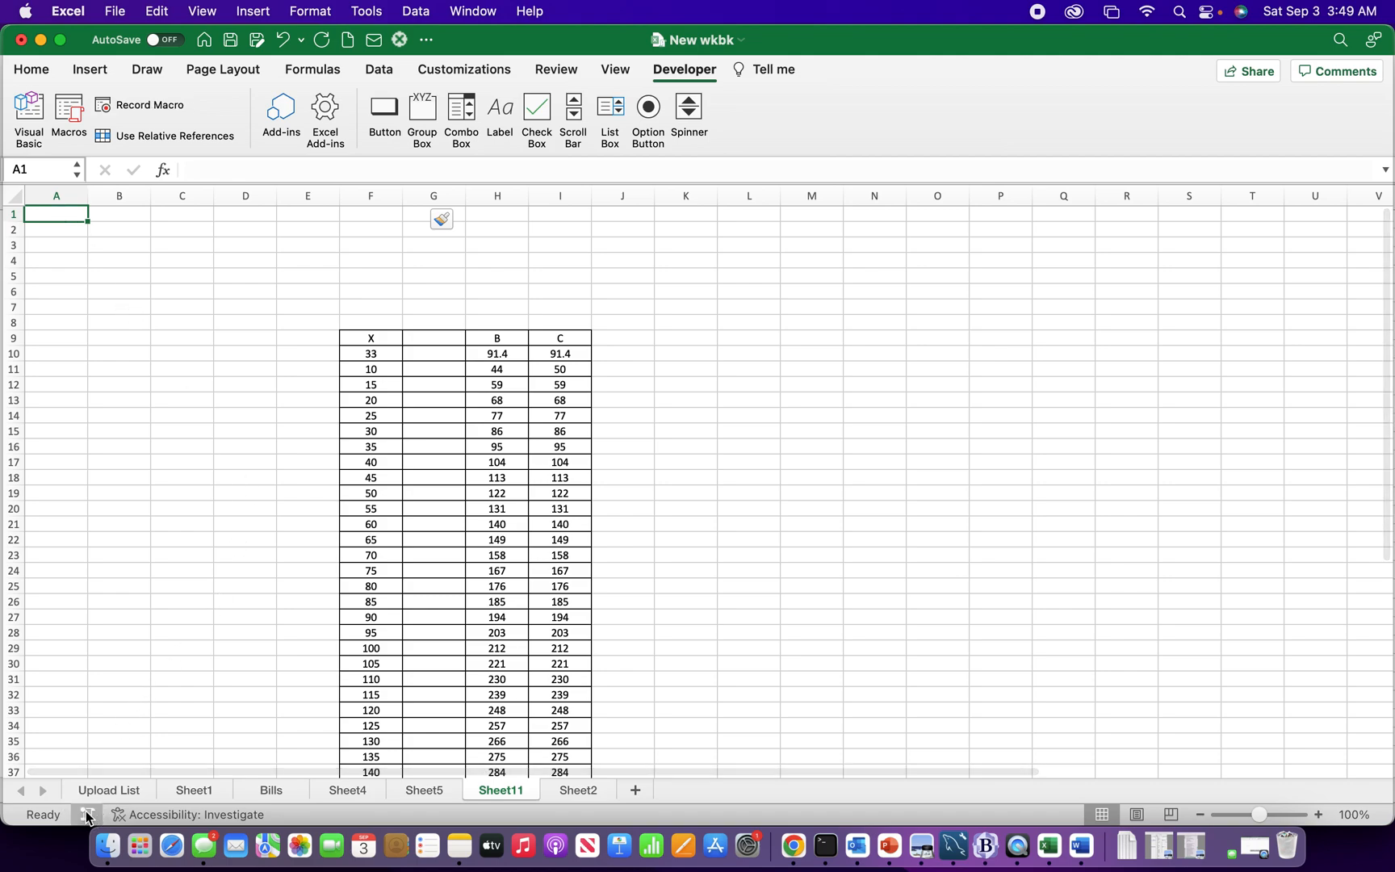
Select cell C13 and bring up the Excel application menu
{"action": "left_click", "coordinate": [182, 400]}
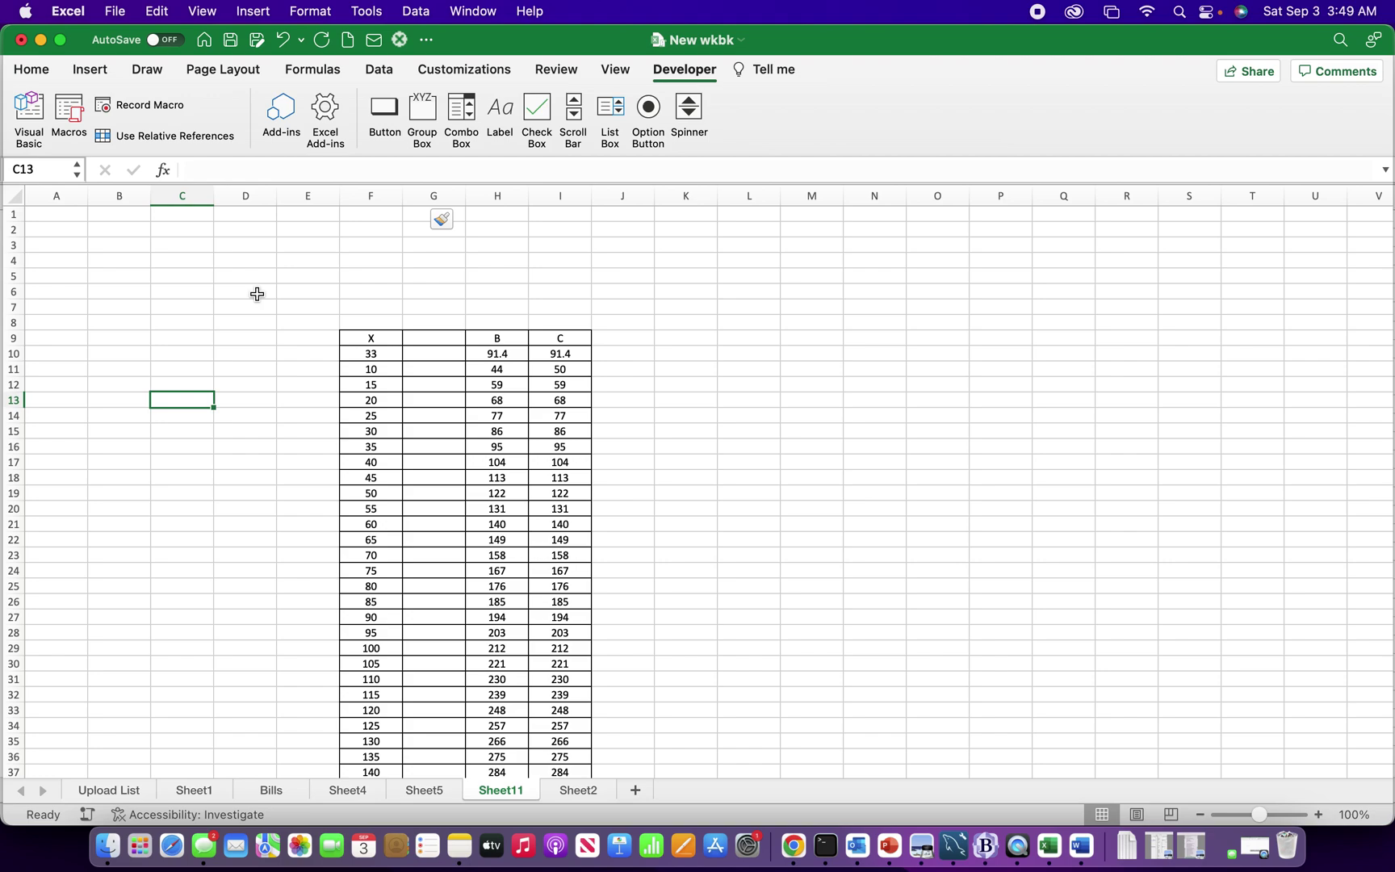
{"action": "mouse_move", "coordinate": [300, 263]}
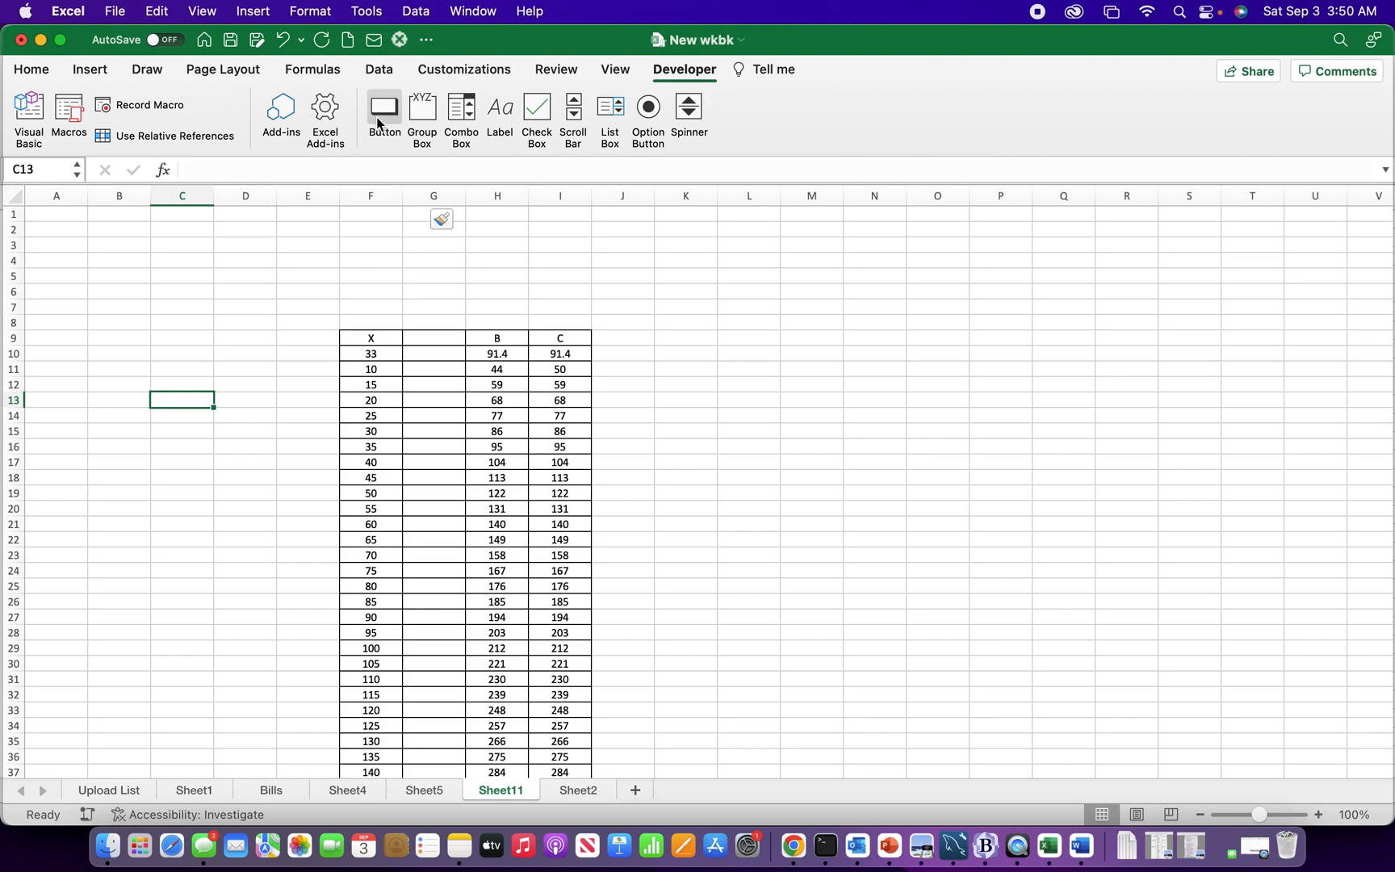
{"action": "mouse_move", "coordinate": [676, 83]}
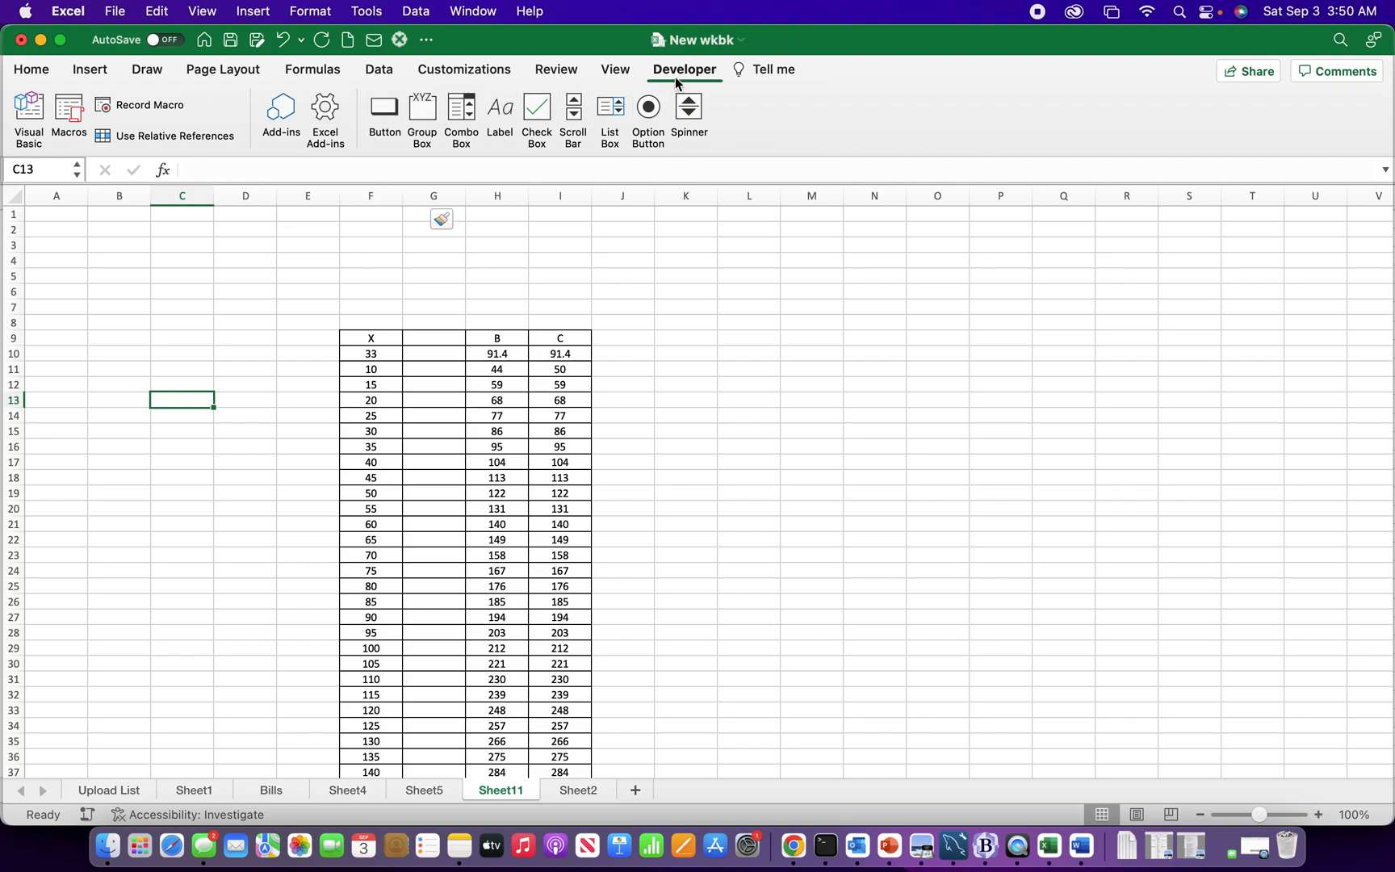
{"action": "left_click", "coordinate": [66, 10]}
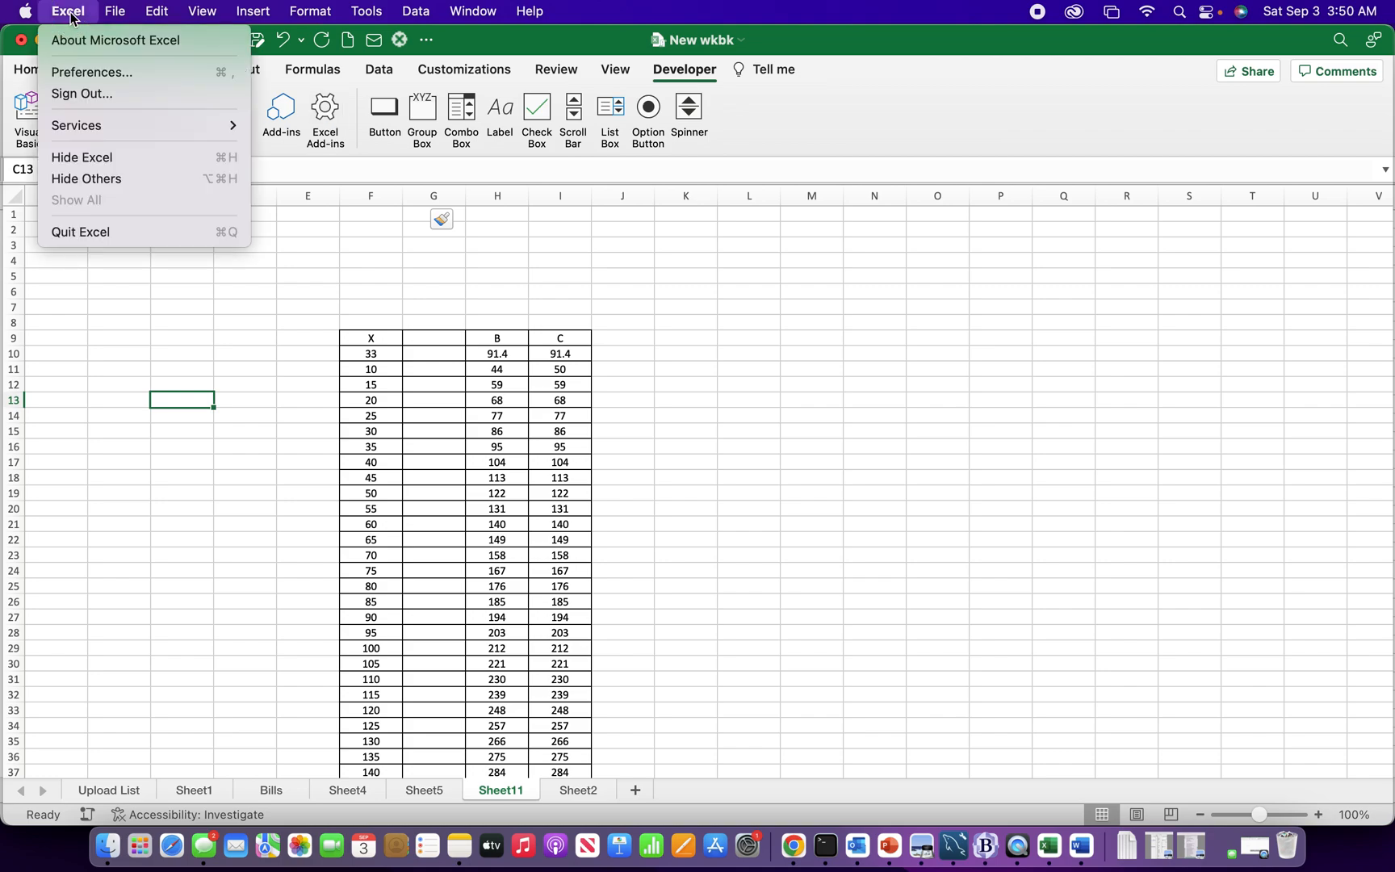
{"action": "mouse_move", "coordinate": [127, 97]}
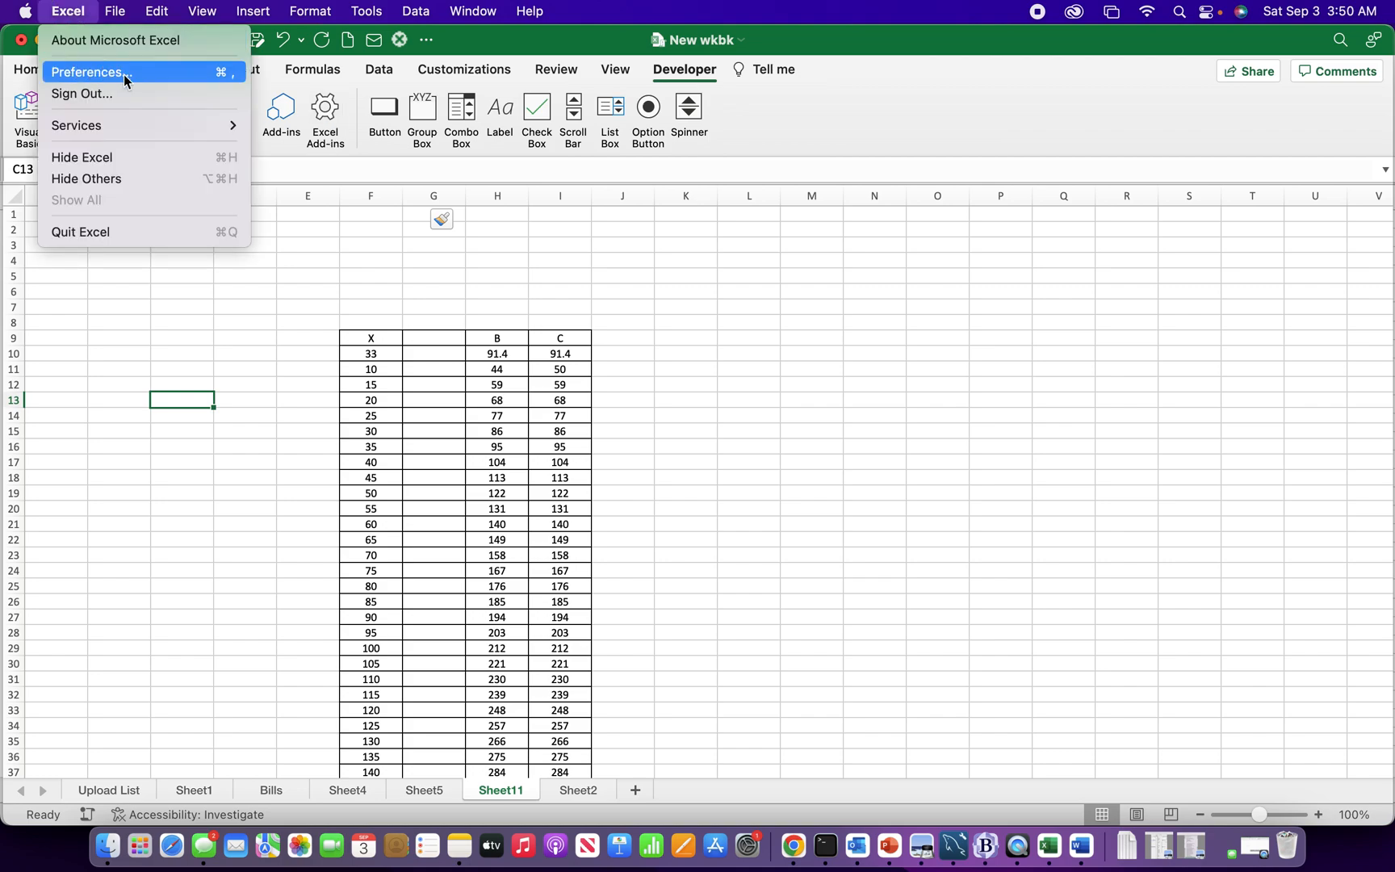
In Ribbon & Toolbar preferences, toggle Developer off and back on, then save
{"action": "left_click", "coordinate": [88, 72]}
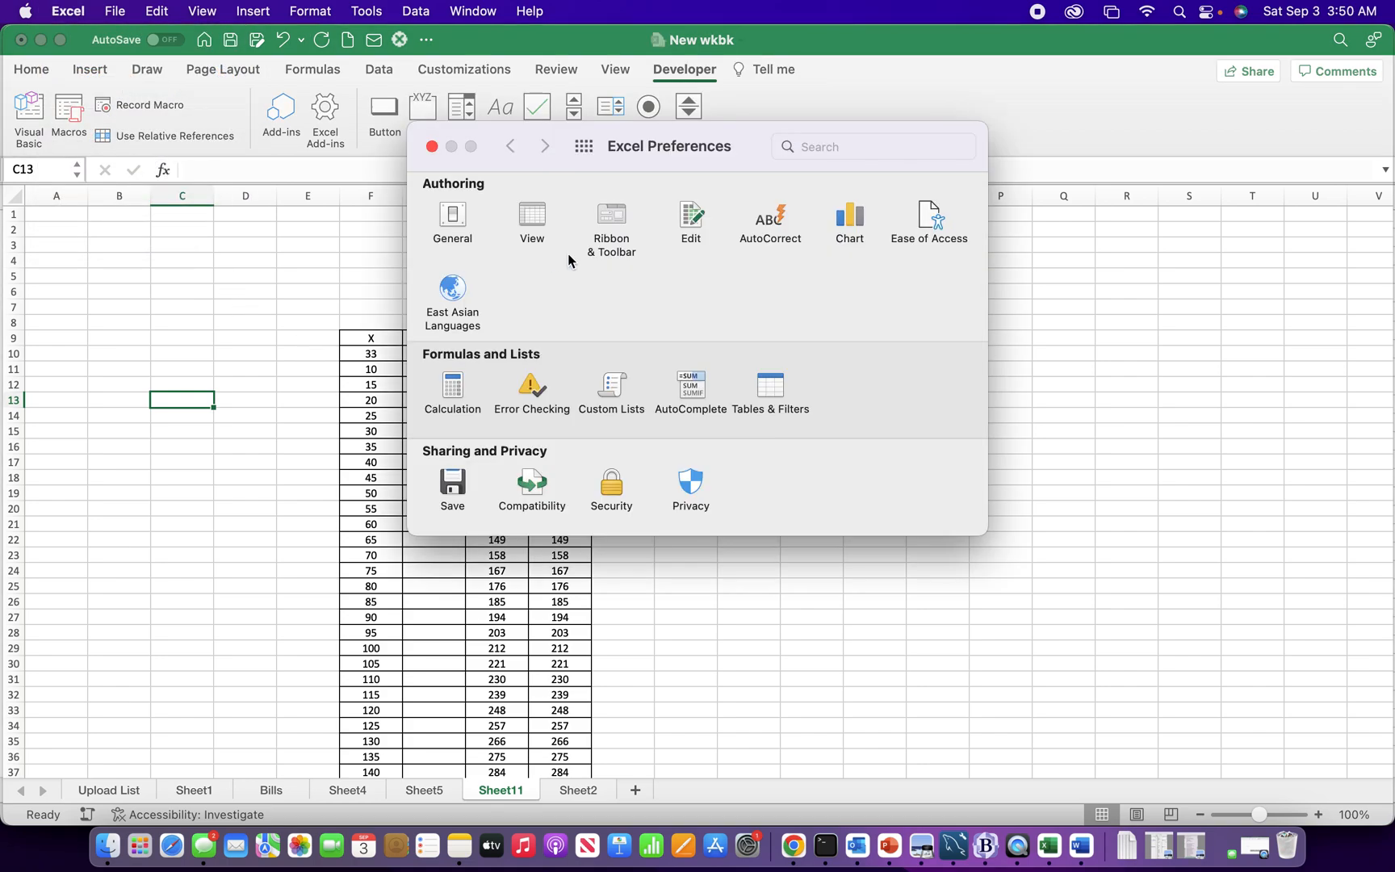
{"action": "mouse_move", "coordinate": [620, 221]}
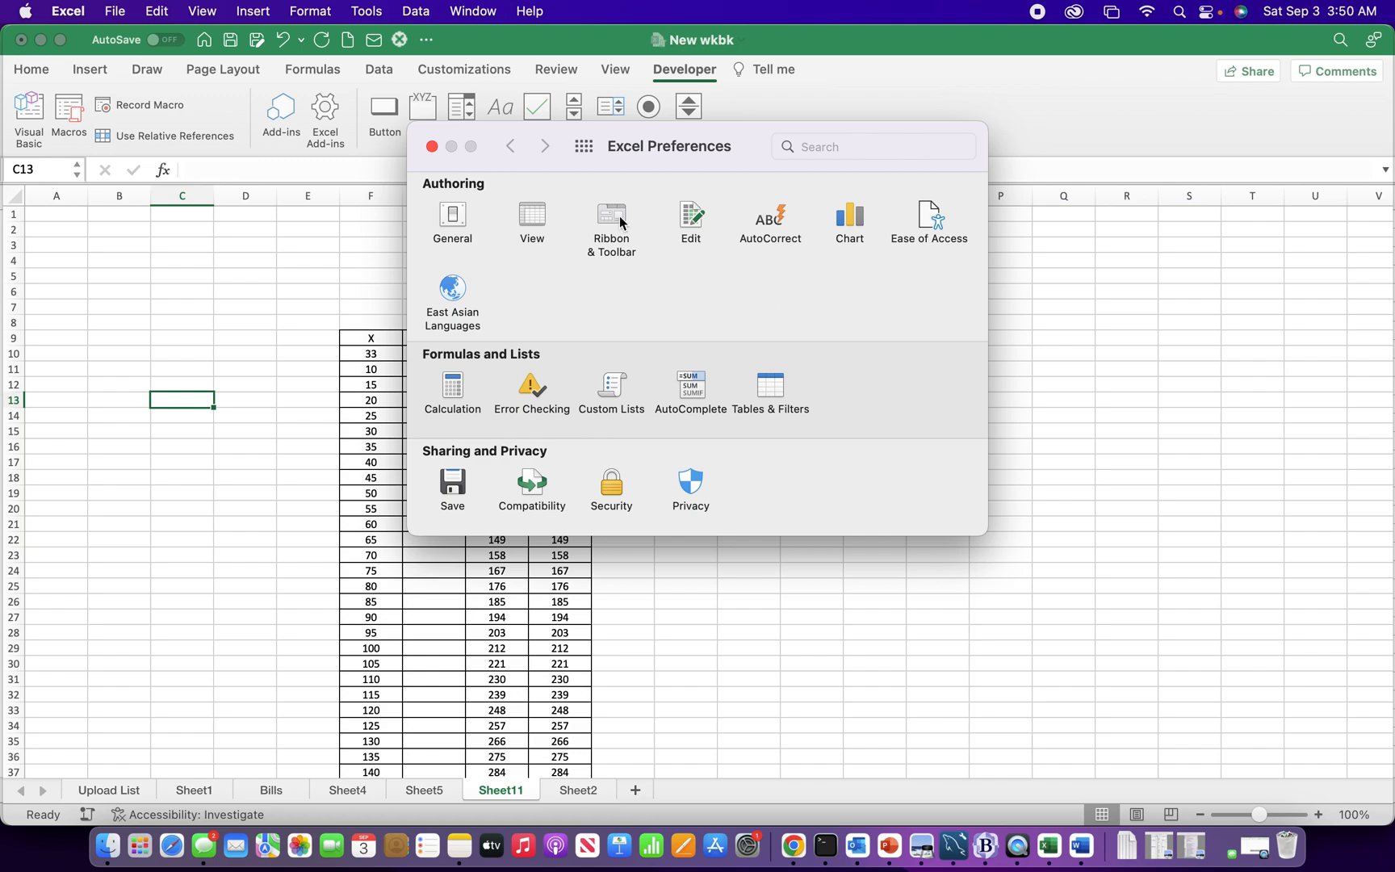
{"action": "left_click", "coordinate": [611, 218]}
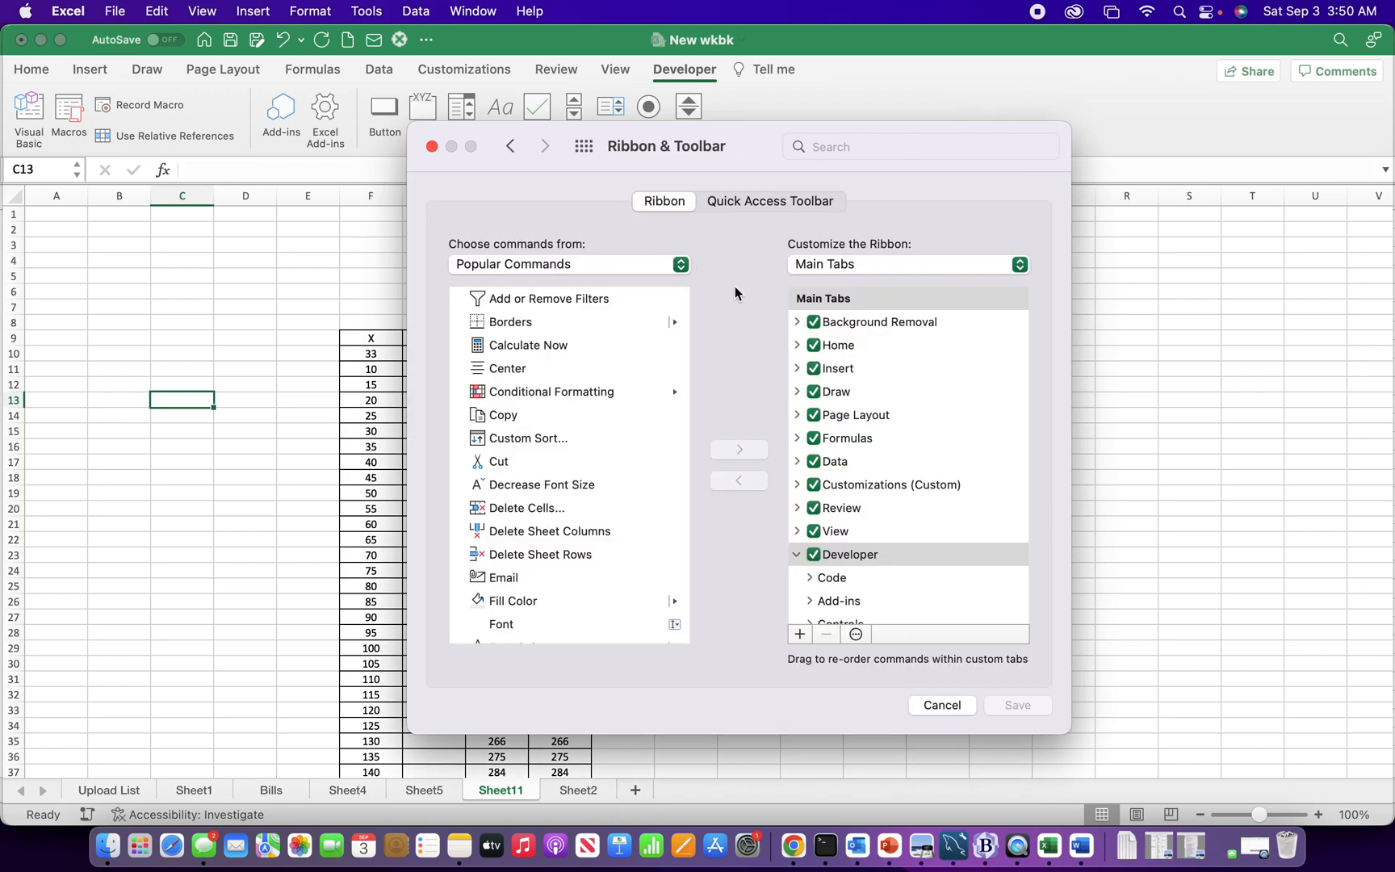
{"action": "left_click", "coordinate": [813, 555]}
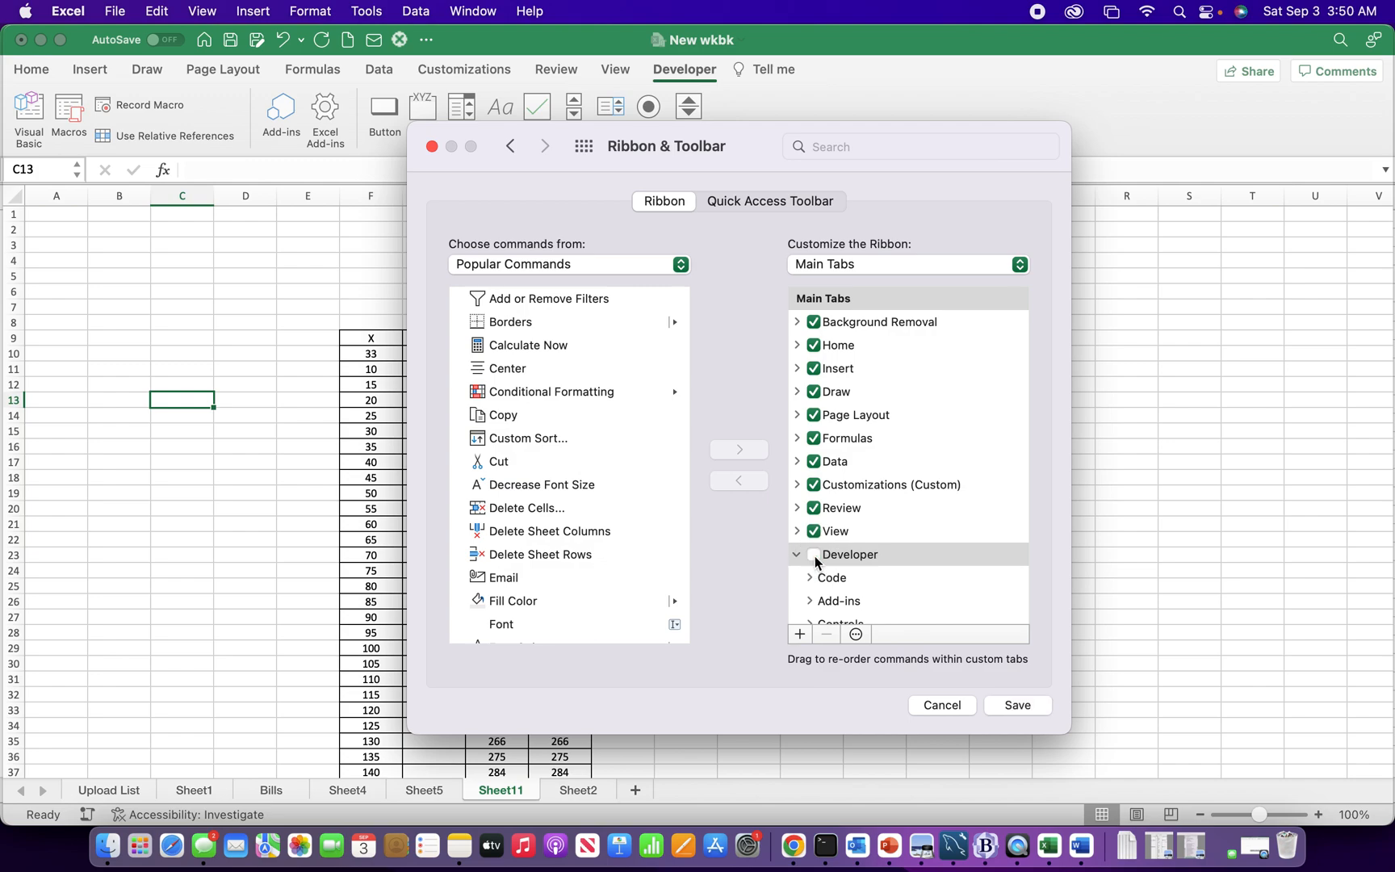
{"action": "left_click", "coordinate": [813, 554]}
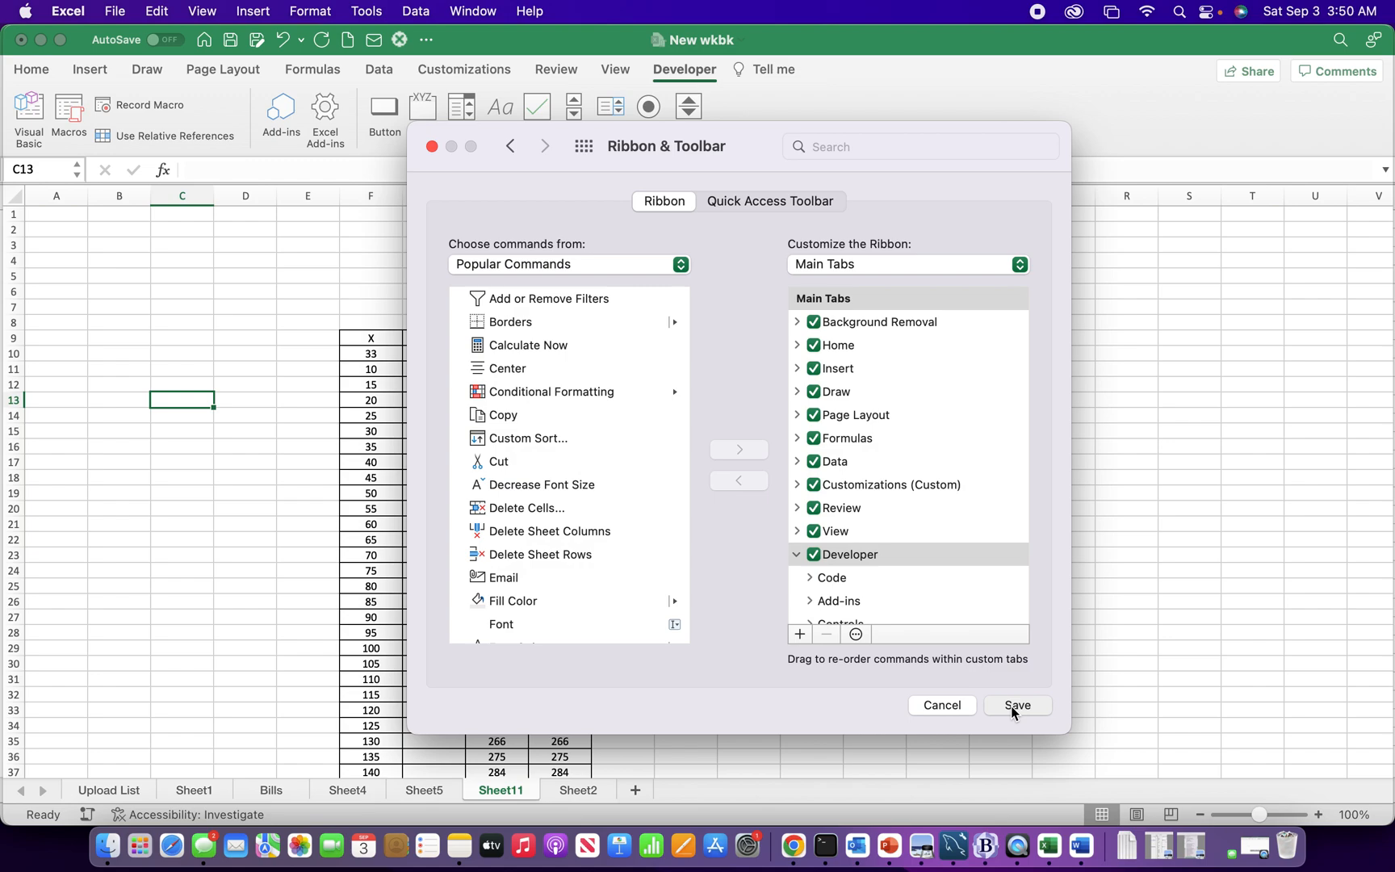
{"action": "left_click", "coordinate": [1017, 705]}
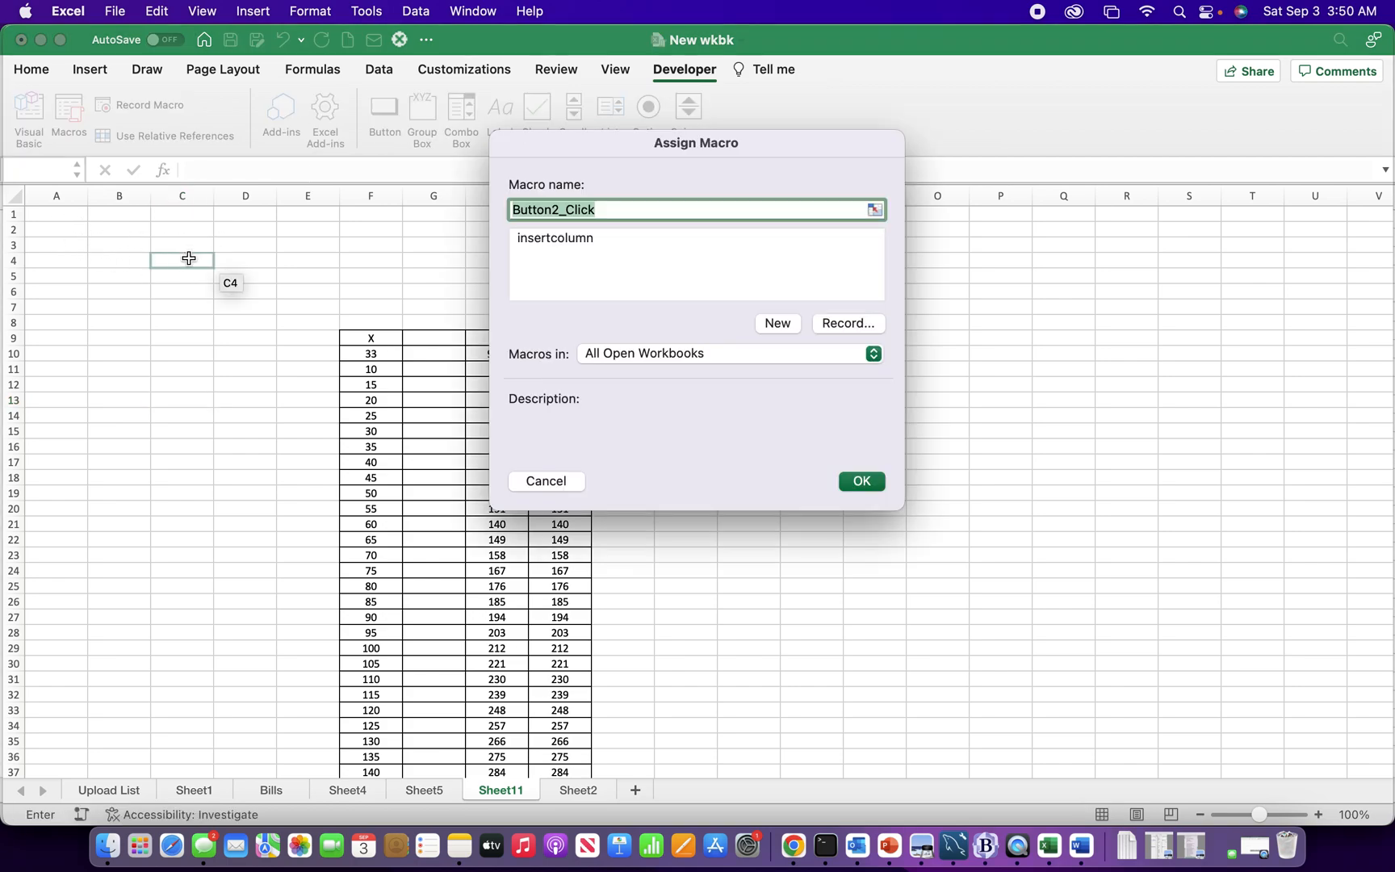
Draw Button 2 above the table and assign it the insertcolumn macro
{"action": "left_click", "coordinate": [119, 245]}
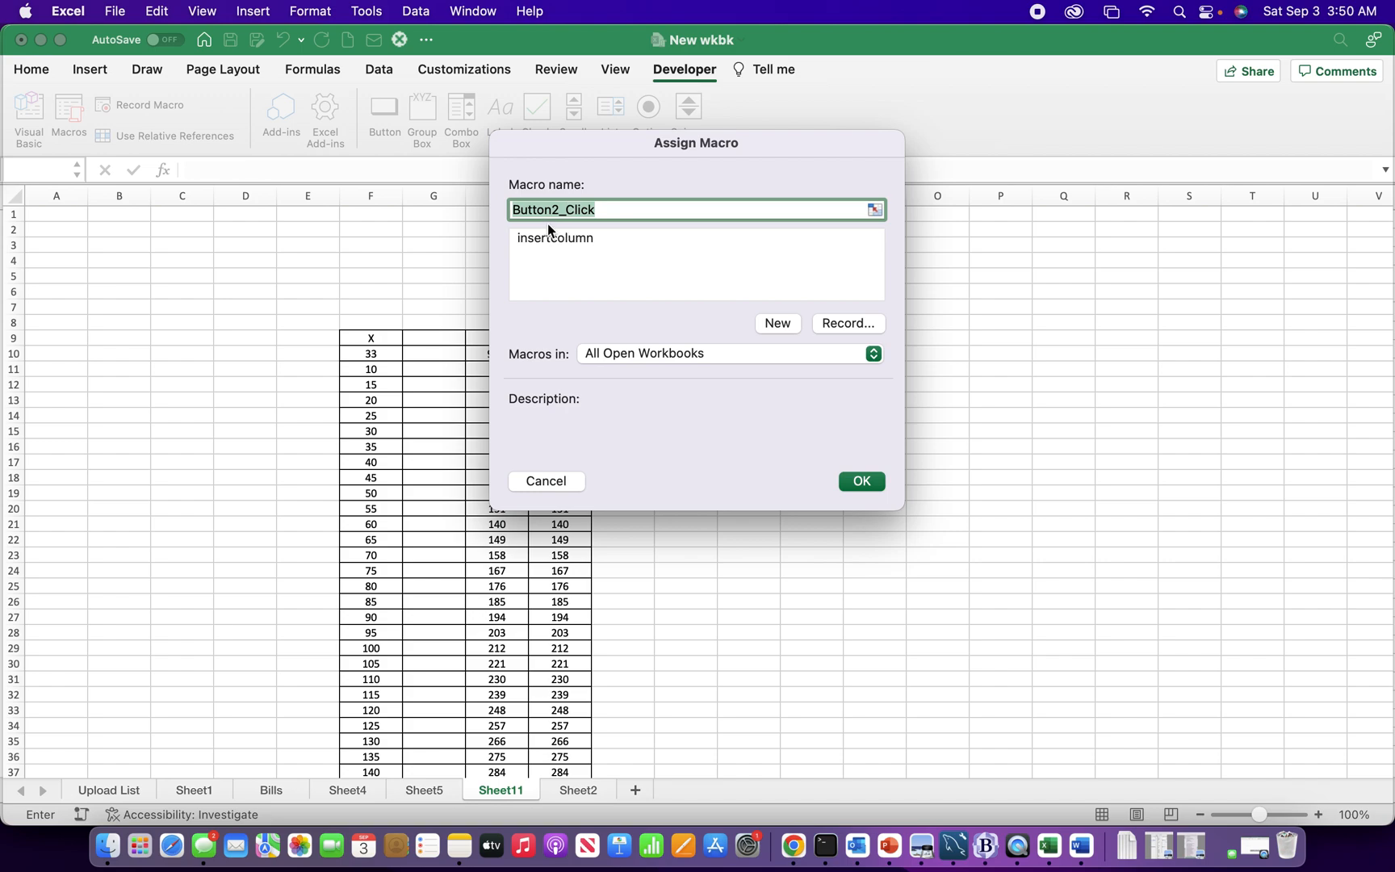
{"action": "left_click", "coordinate": [553, 237]}
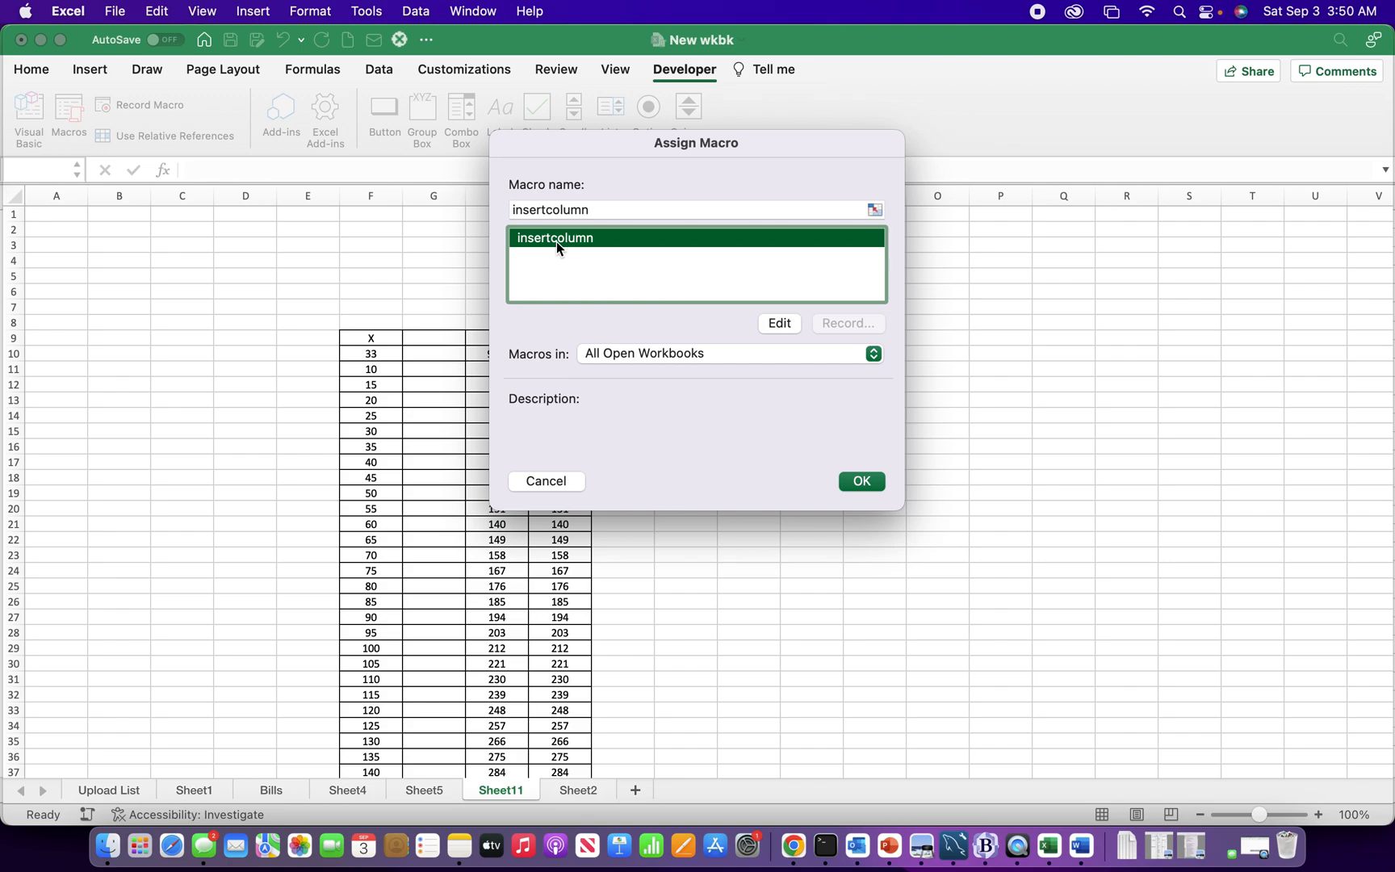
{"action": "left_click", "coordinate": [861, 481]}
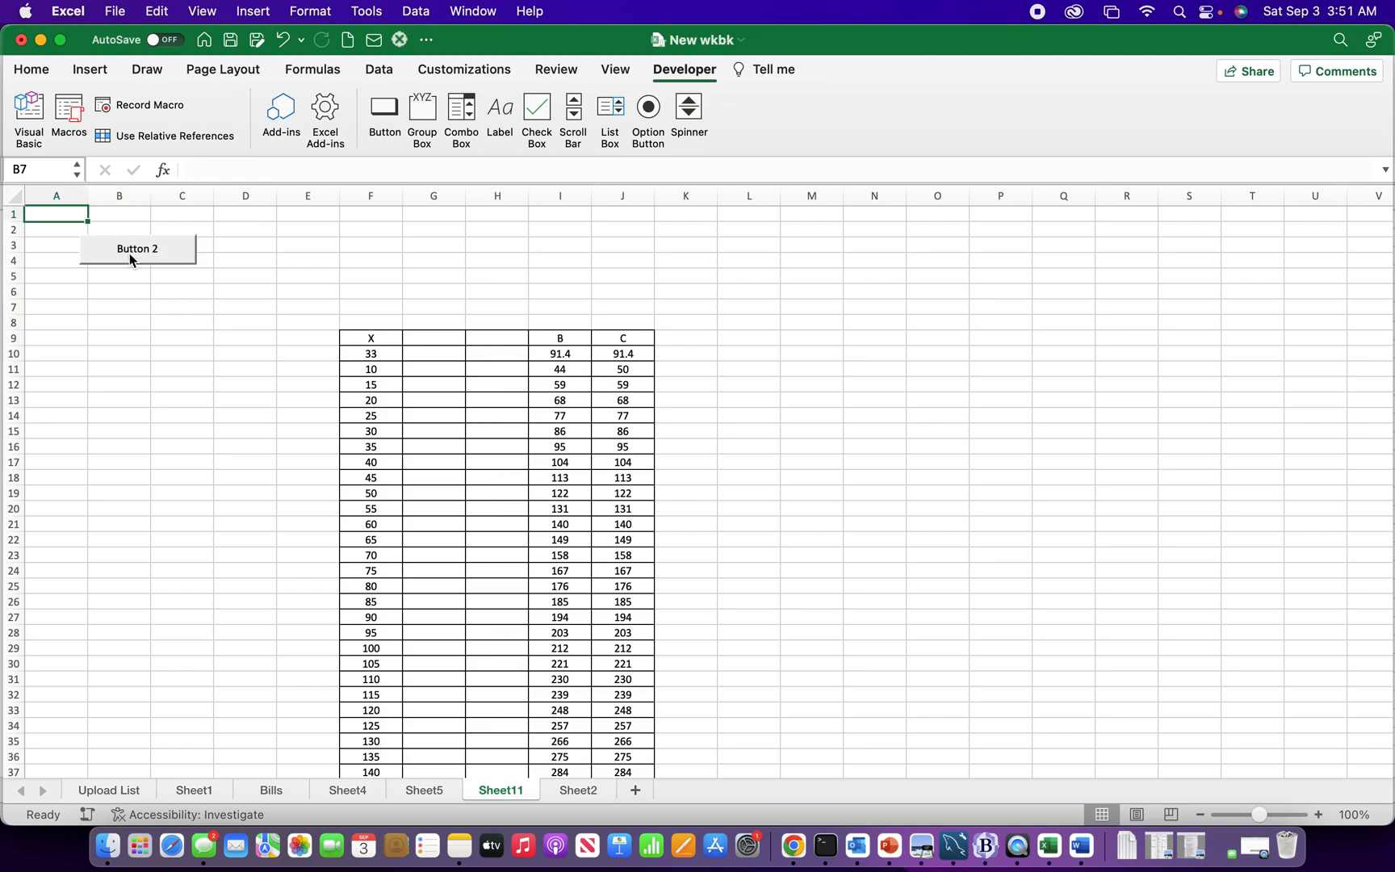
Delete blank columns G through K so B and C sit beside X
{"action": "right_click", "coordinate": [433, 195]}
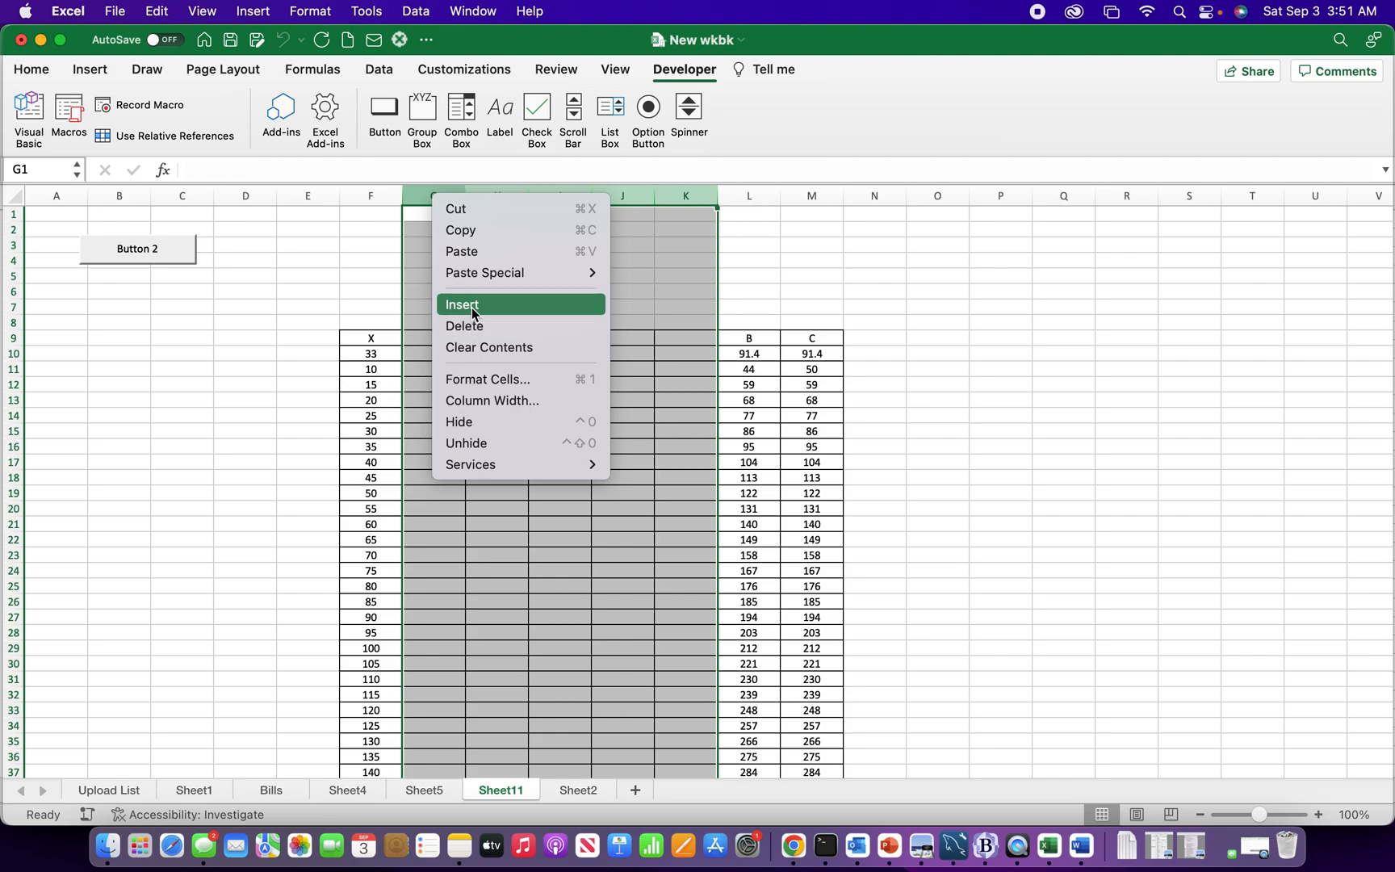
{"action": "left_click", "coordinate": [461, 305]}
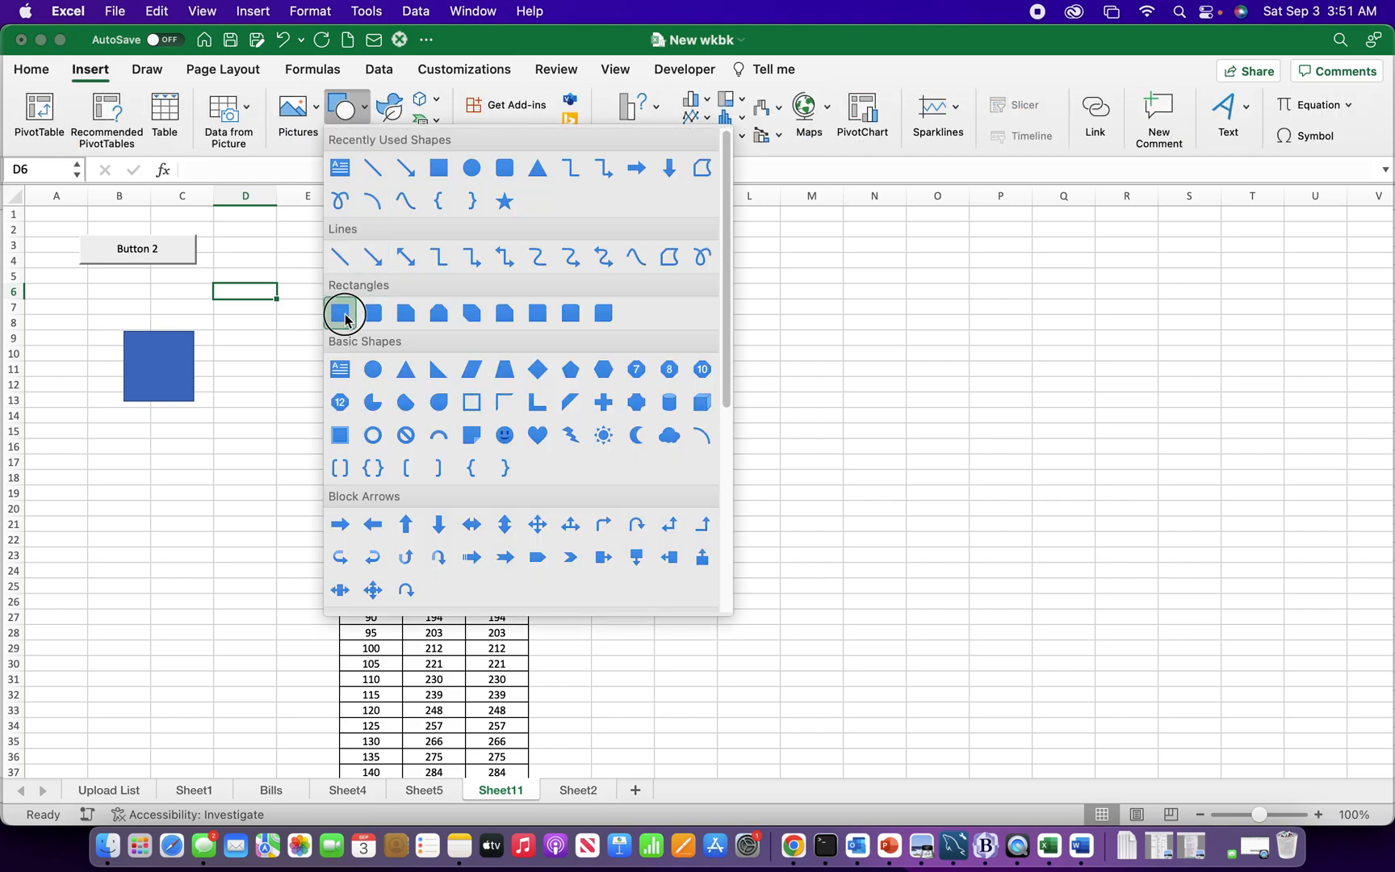
Draw a rectangle below Button 2 and widen it into a short bar
{"action": "left_click", "coordinate": [344, 313]}
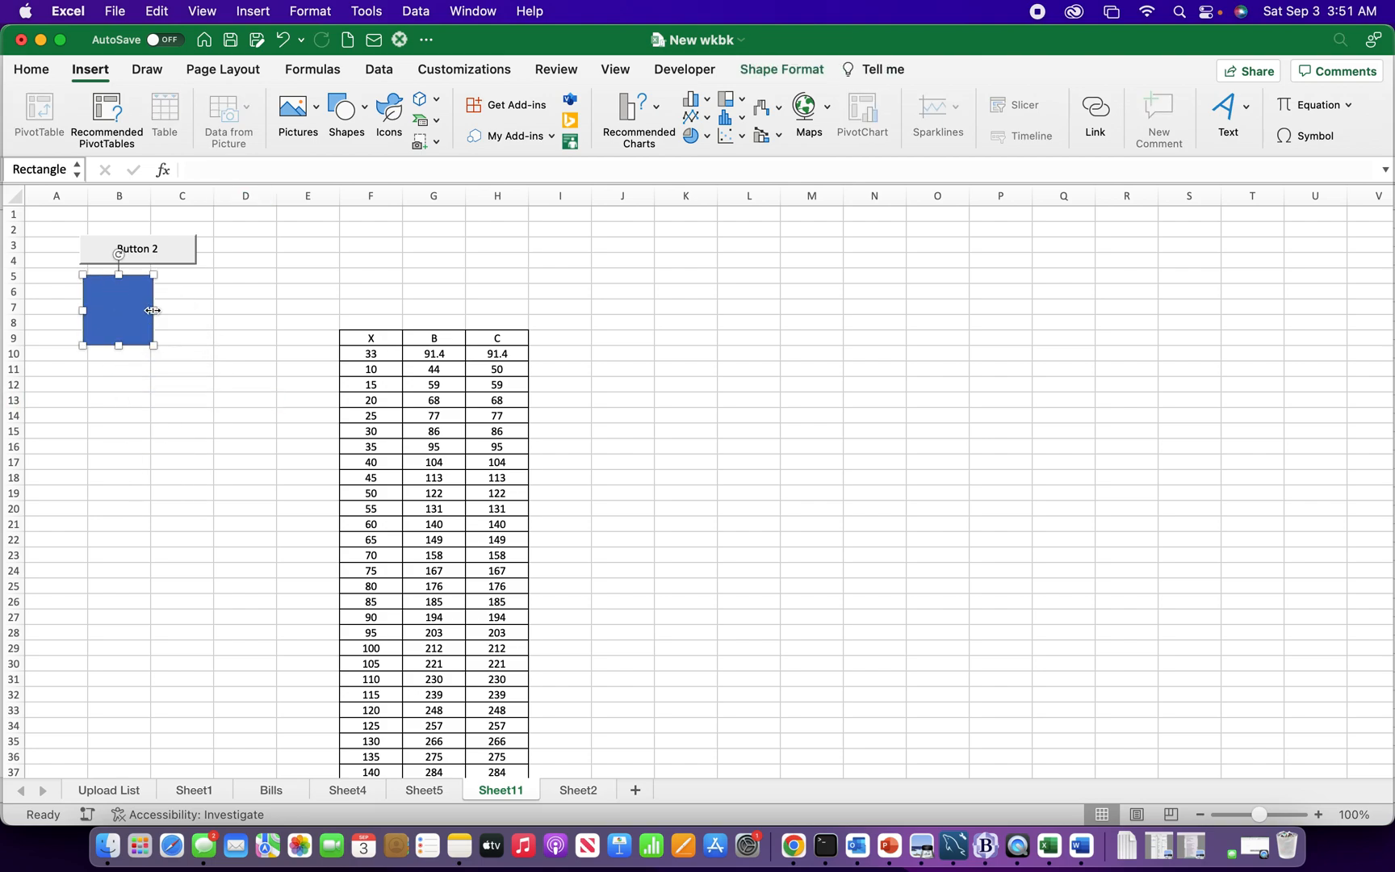
{"action": "left_click_drag", "start_coordinate": [157, 310], "coordinate": [198, 310]}
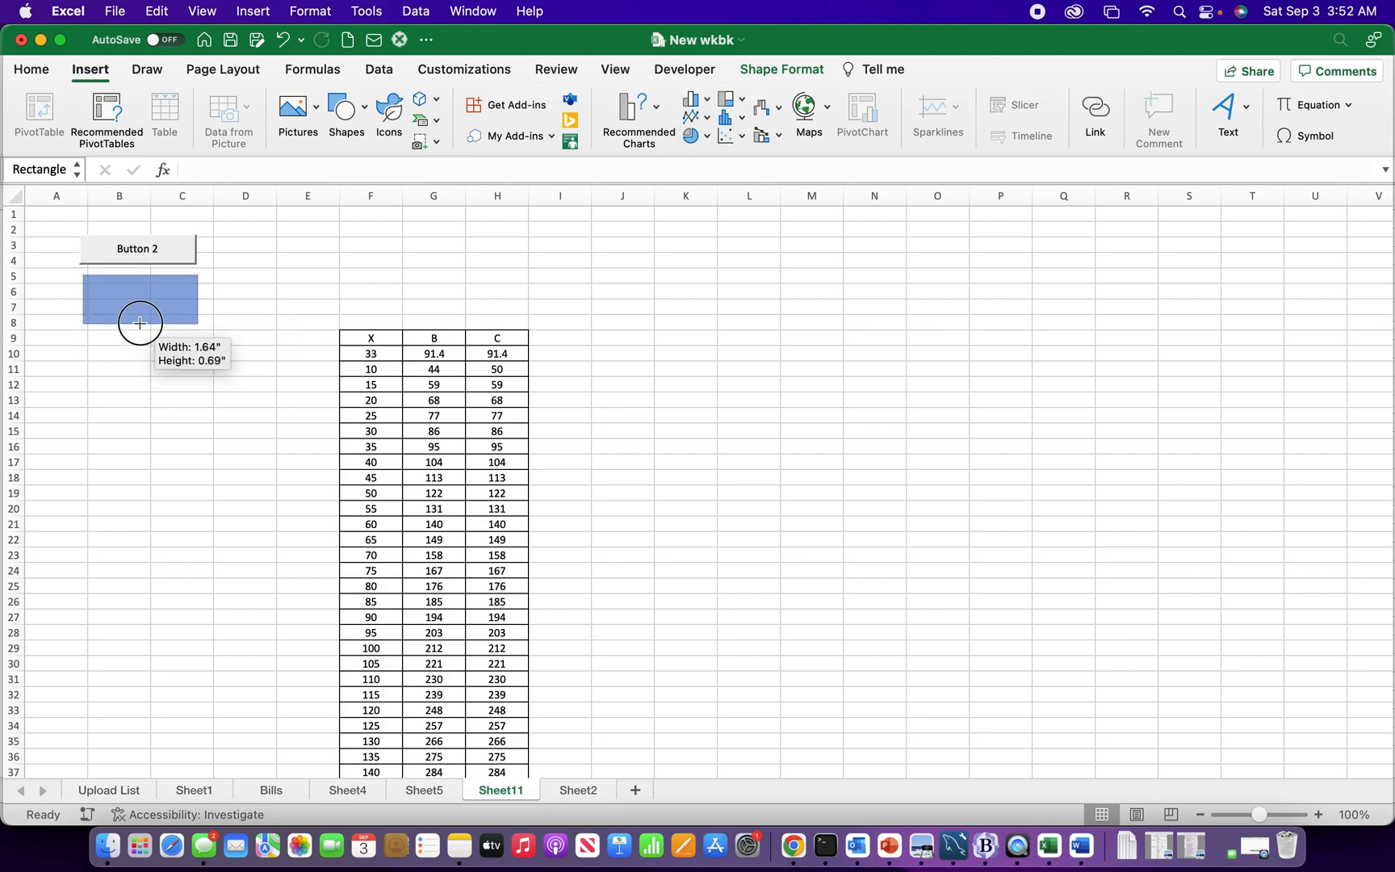
{"action": "left_click", "coordinate": [119, 384]}
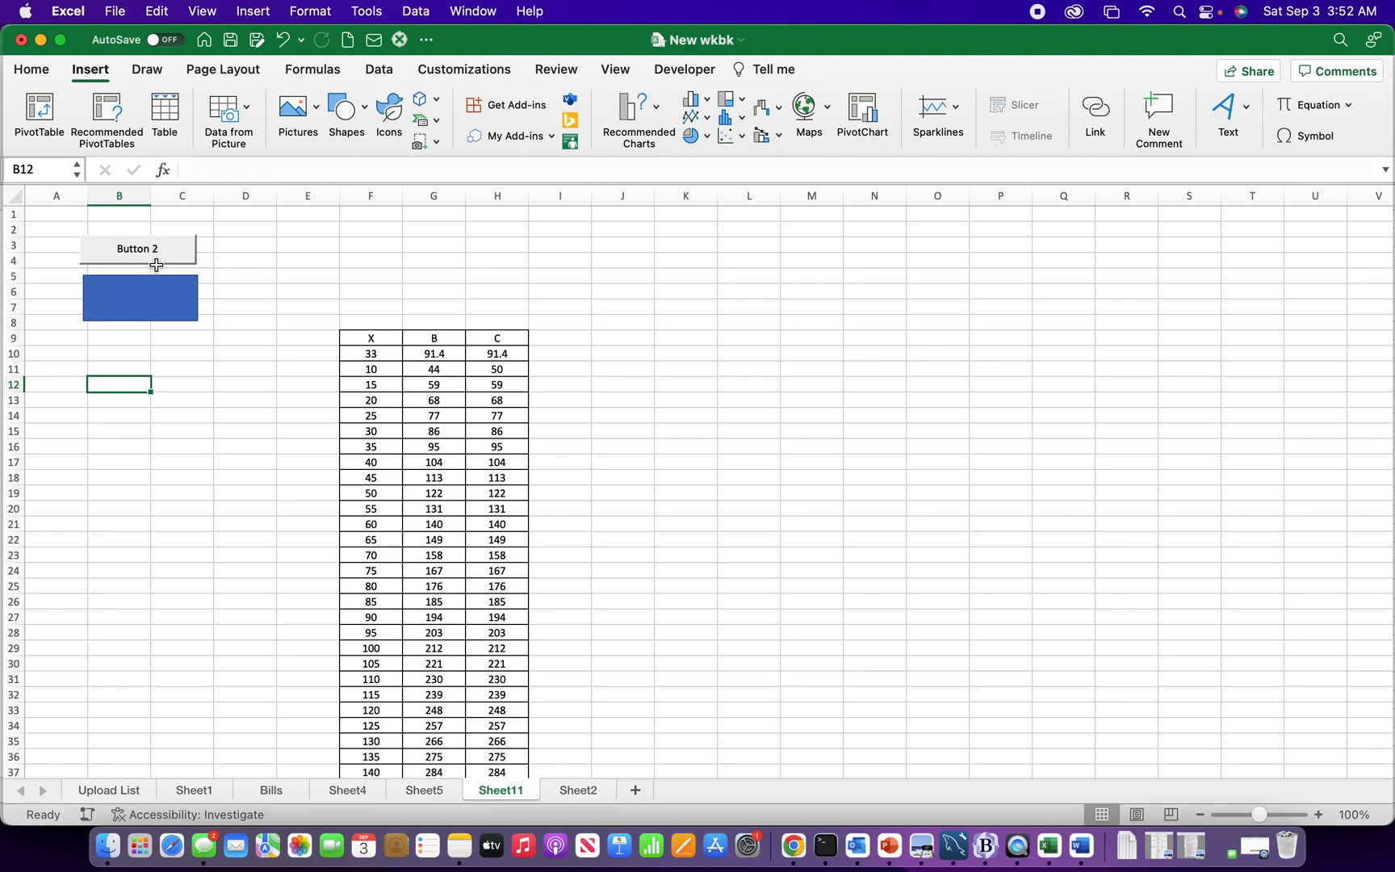
Assign the insertcolumn macro to the blue rectangle, then right-click it
{"action": "right_click", "coordinate": [138, 248]}
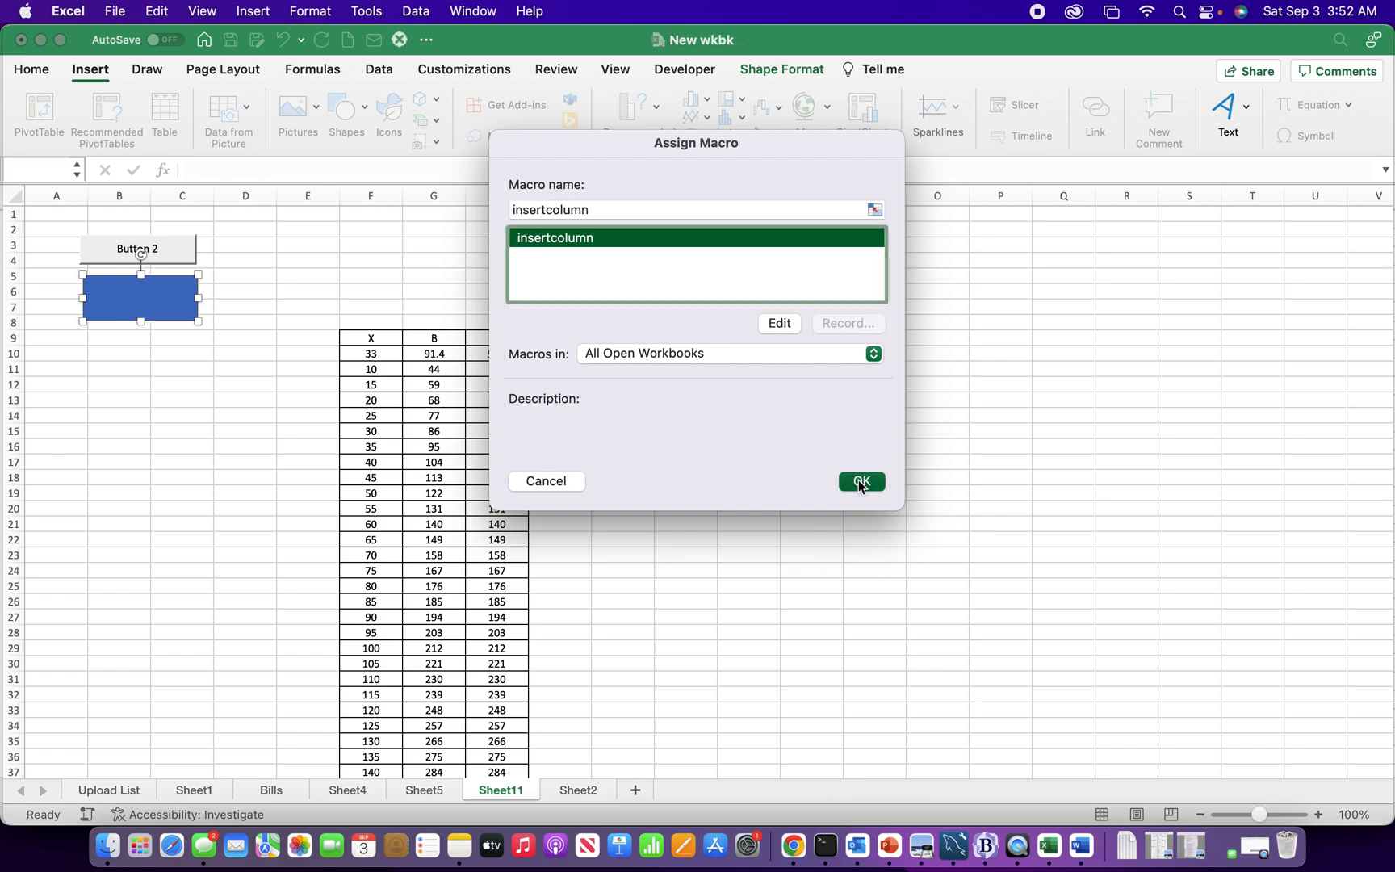
{"action": "left_click", "coordinate": [861, 481]}
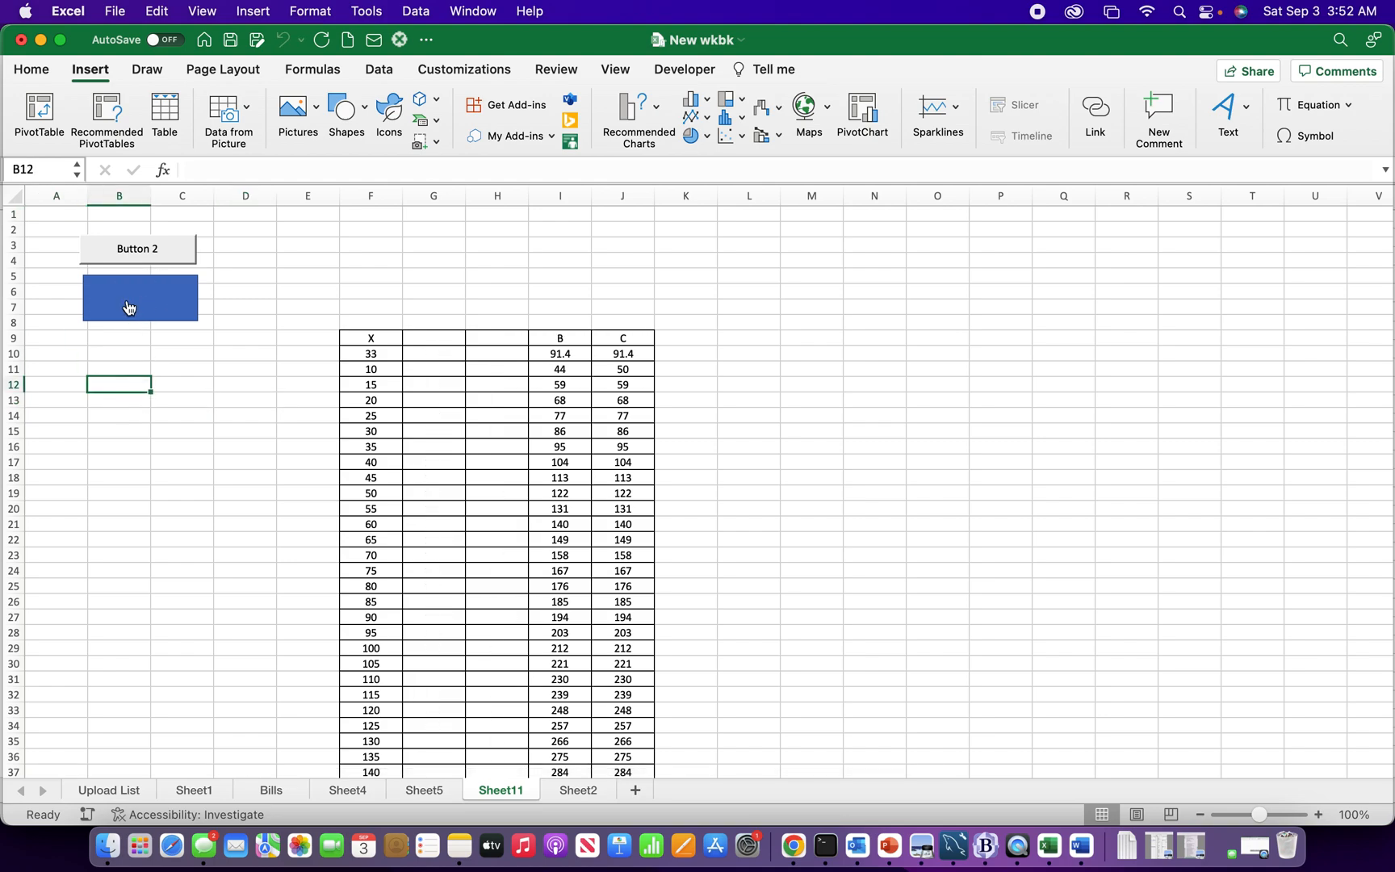
{"action": "right_click", "coordinate": [129, 301]}
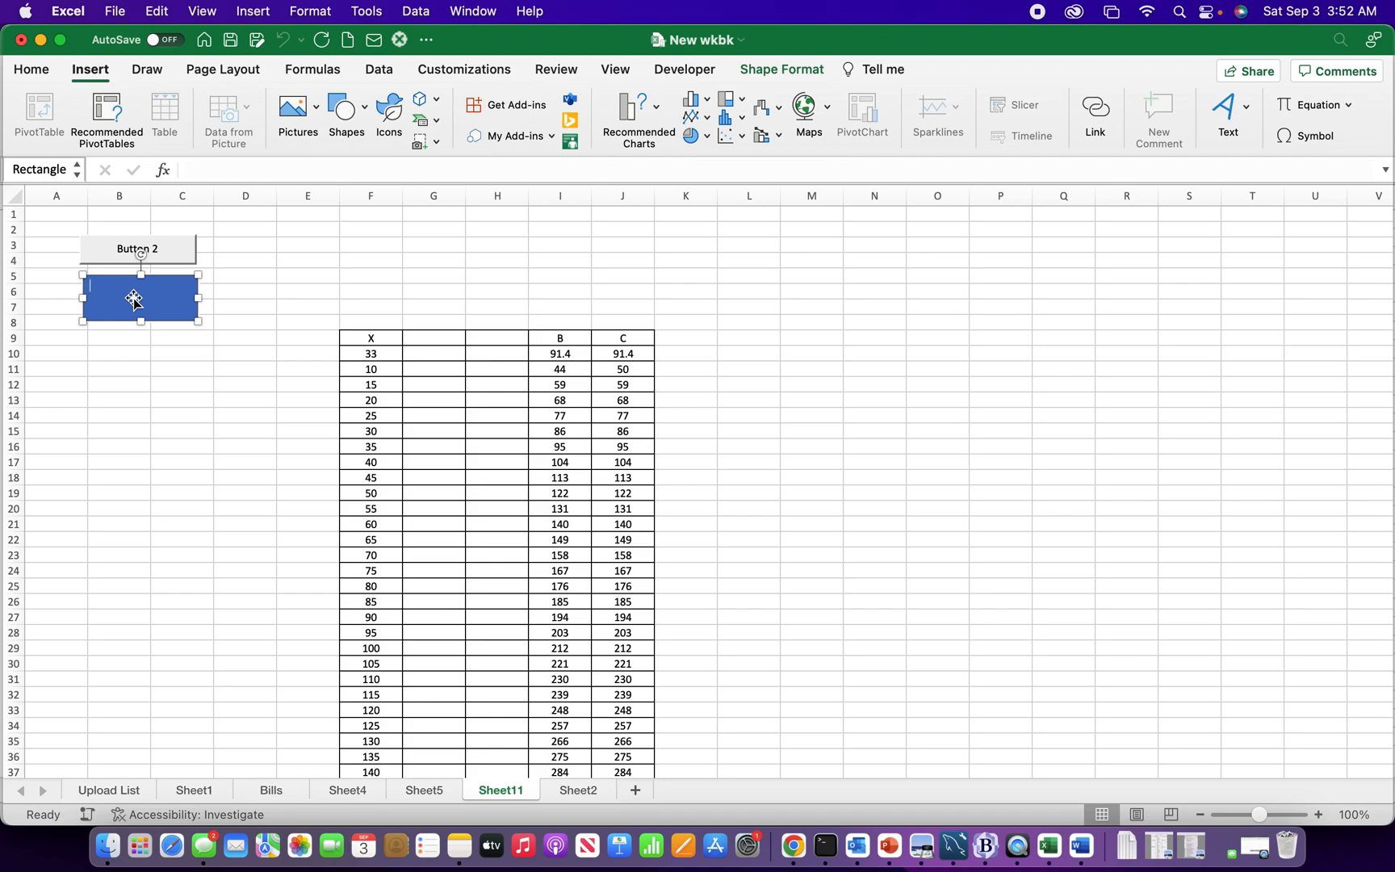
Put the label 'Insert Column' inside the blue rectangle
{"action": "left_click", "coordinate": [133, 298]}
{"action": "type", "text": "Insert Column"}
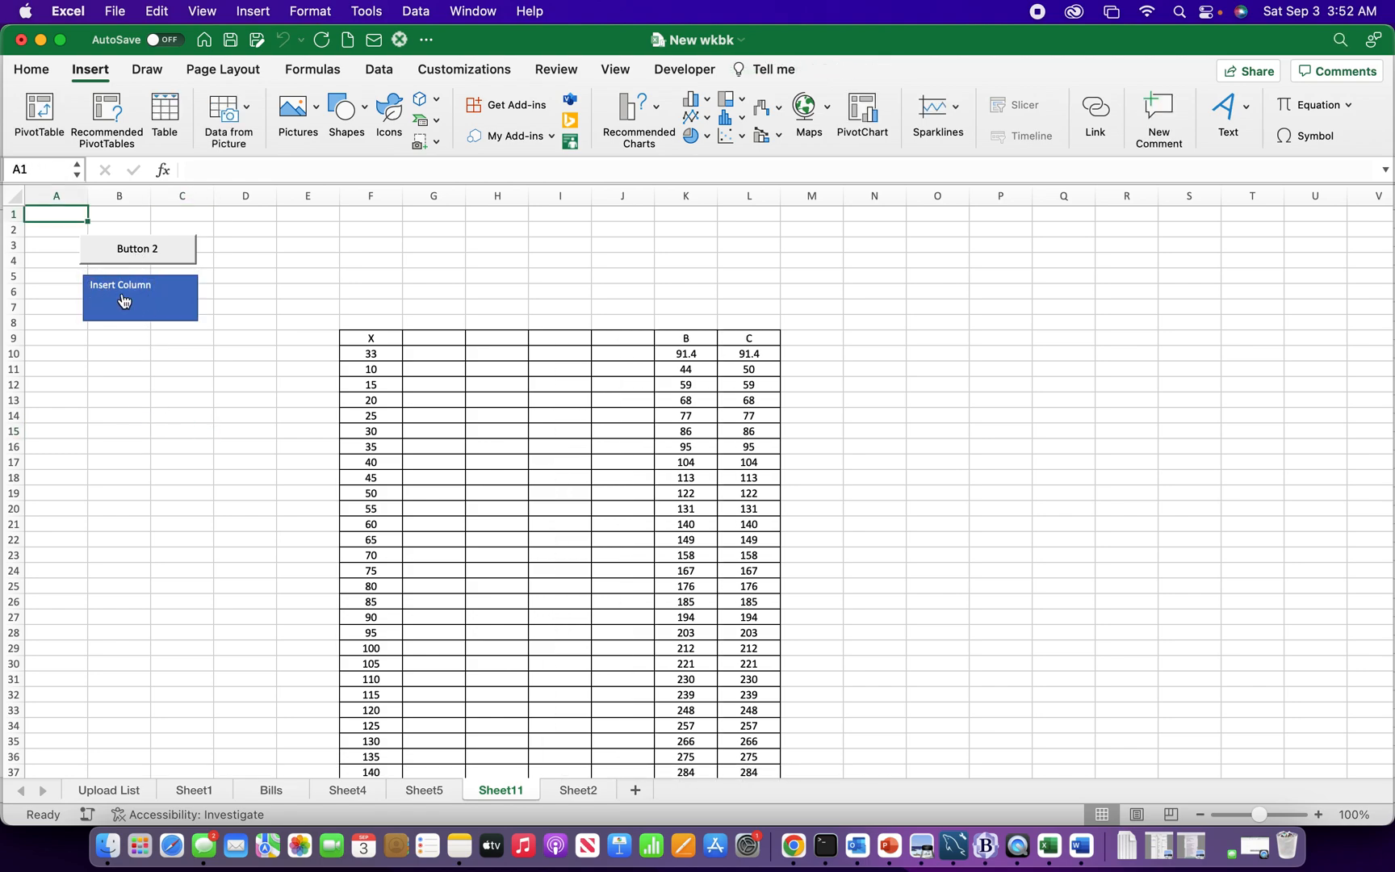
{"action": "mouse_move", "coordinate": [142, 254]}
{"action": "type", "text": "nser"}
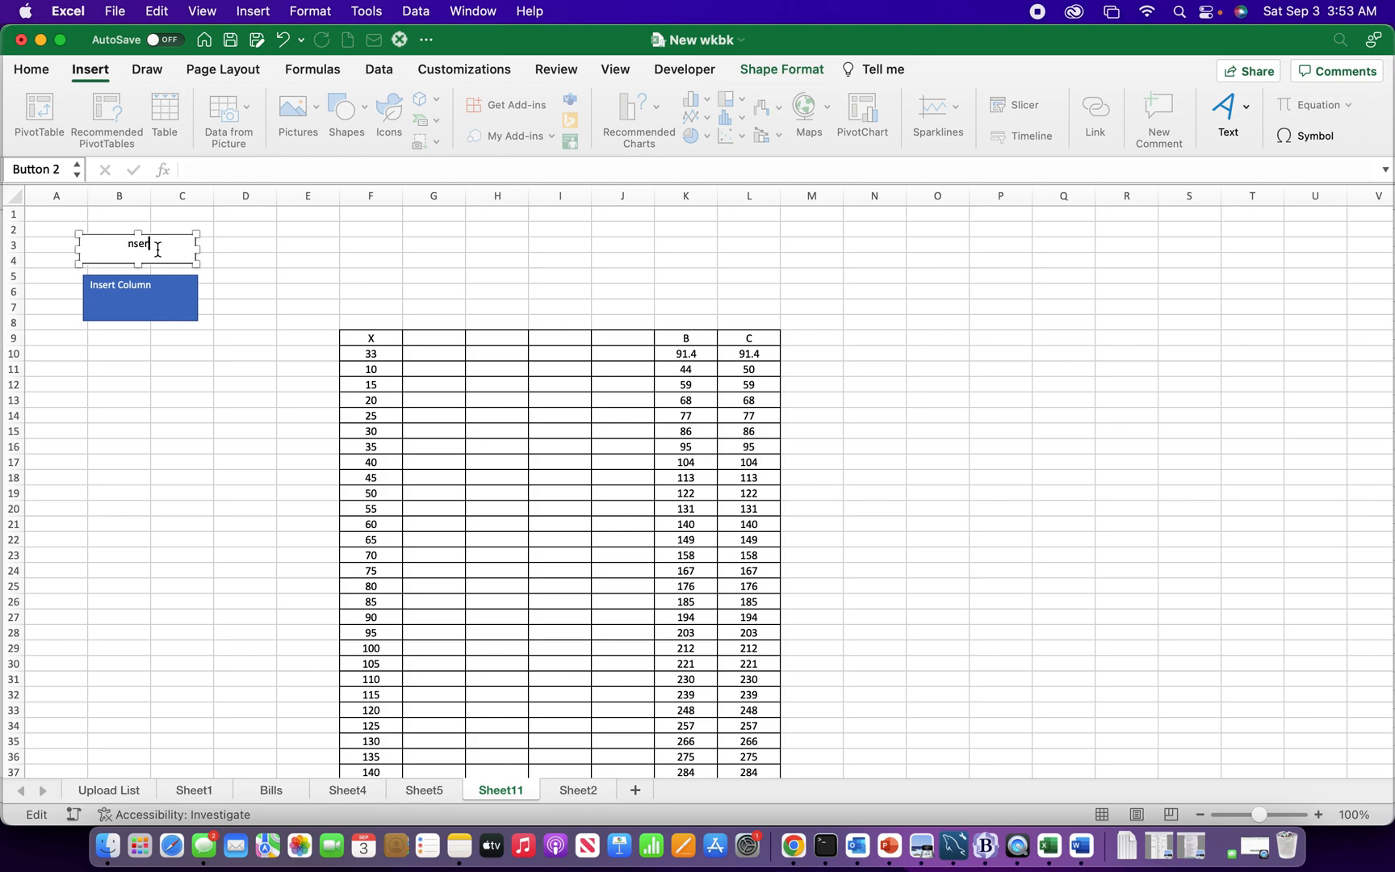
Edit Button 2's label text to read 'Insert Column'
{"action": "left_click", "coordinate": [245, 384]}
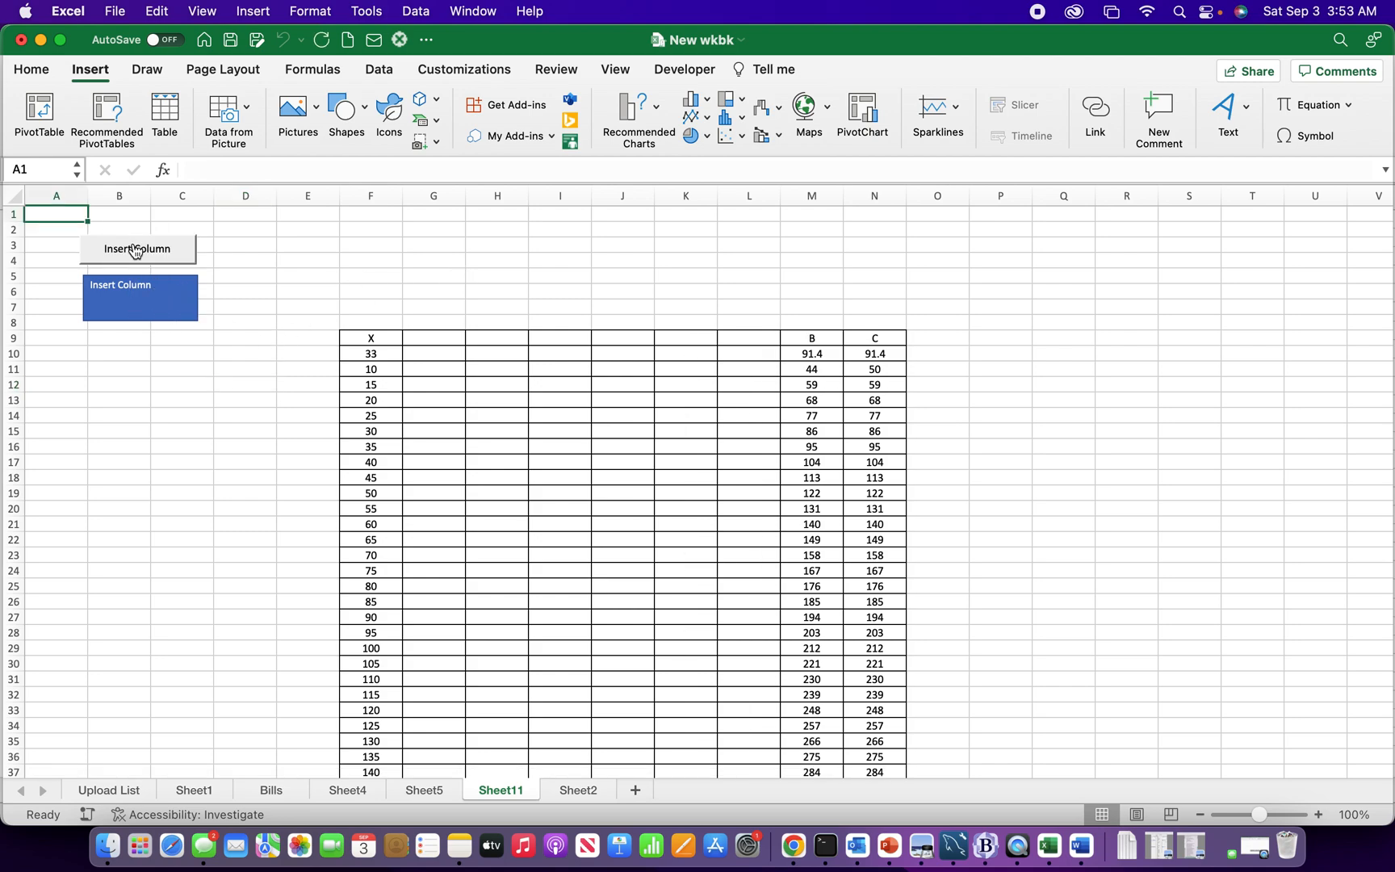
{"action": "mouse_move", "coordinate": [189, 381]}
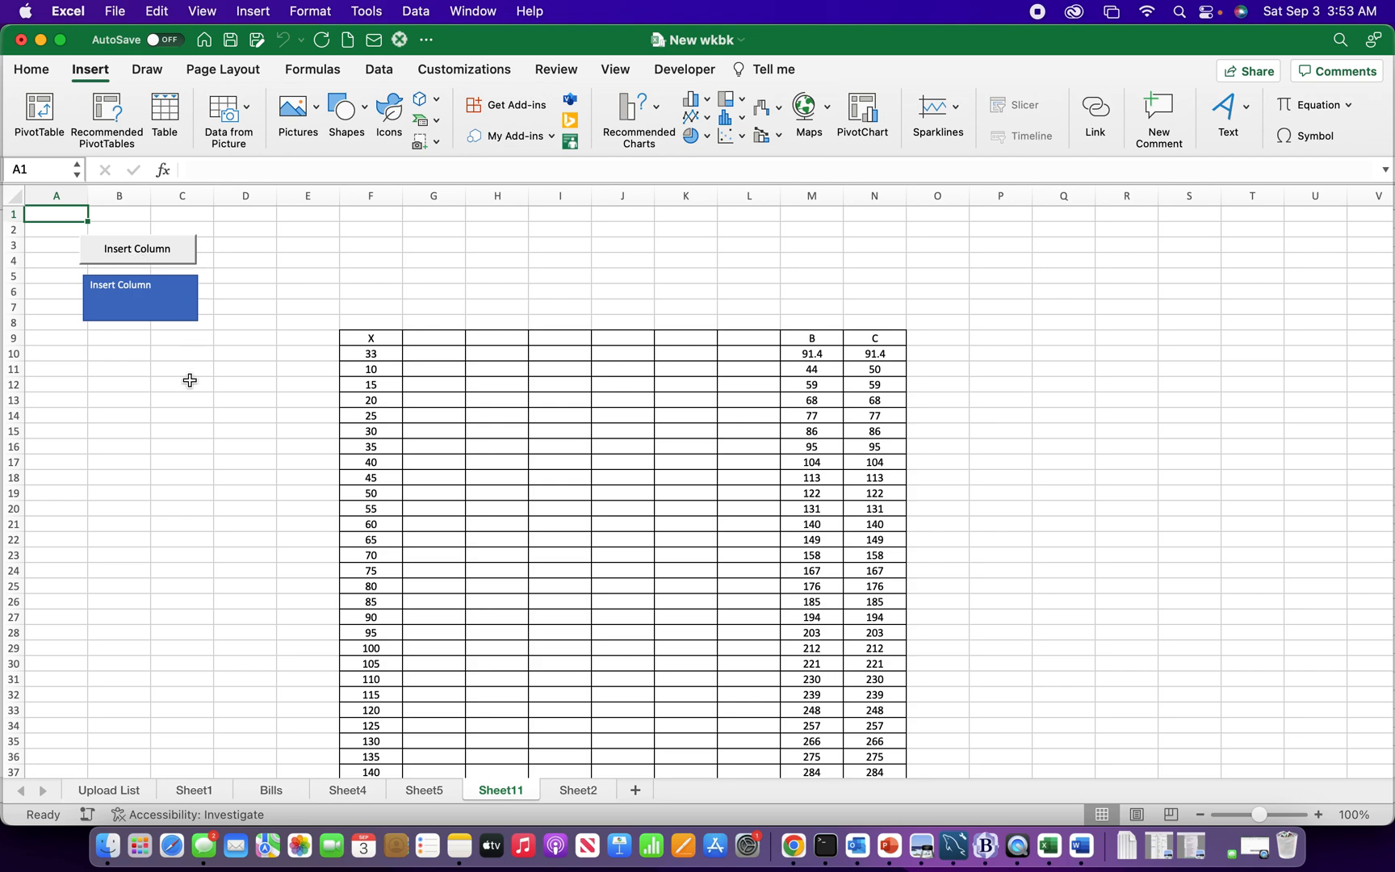